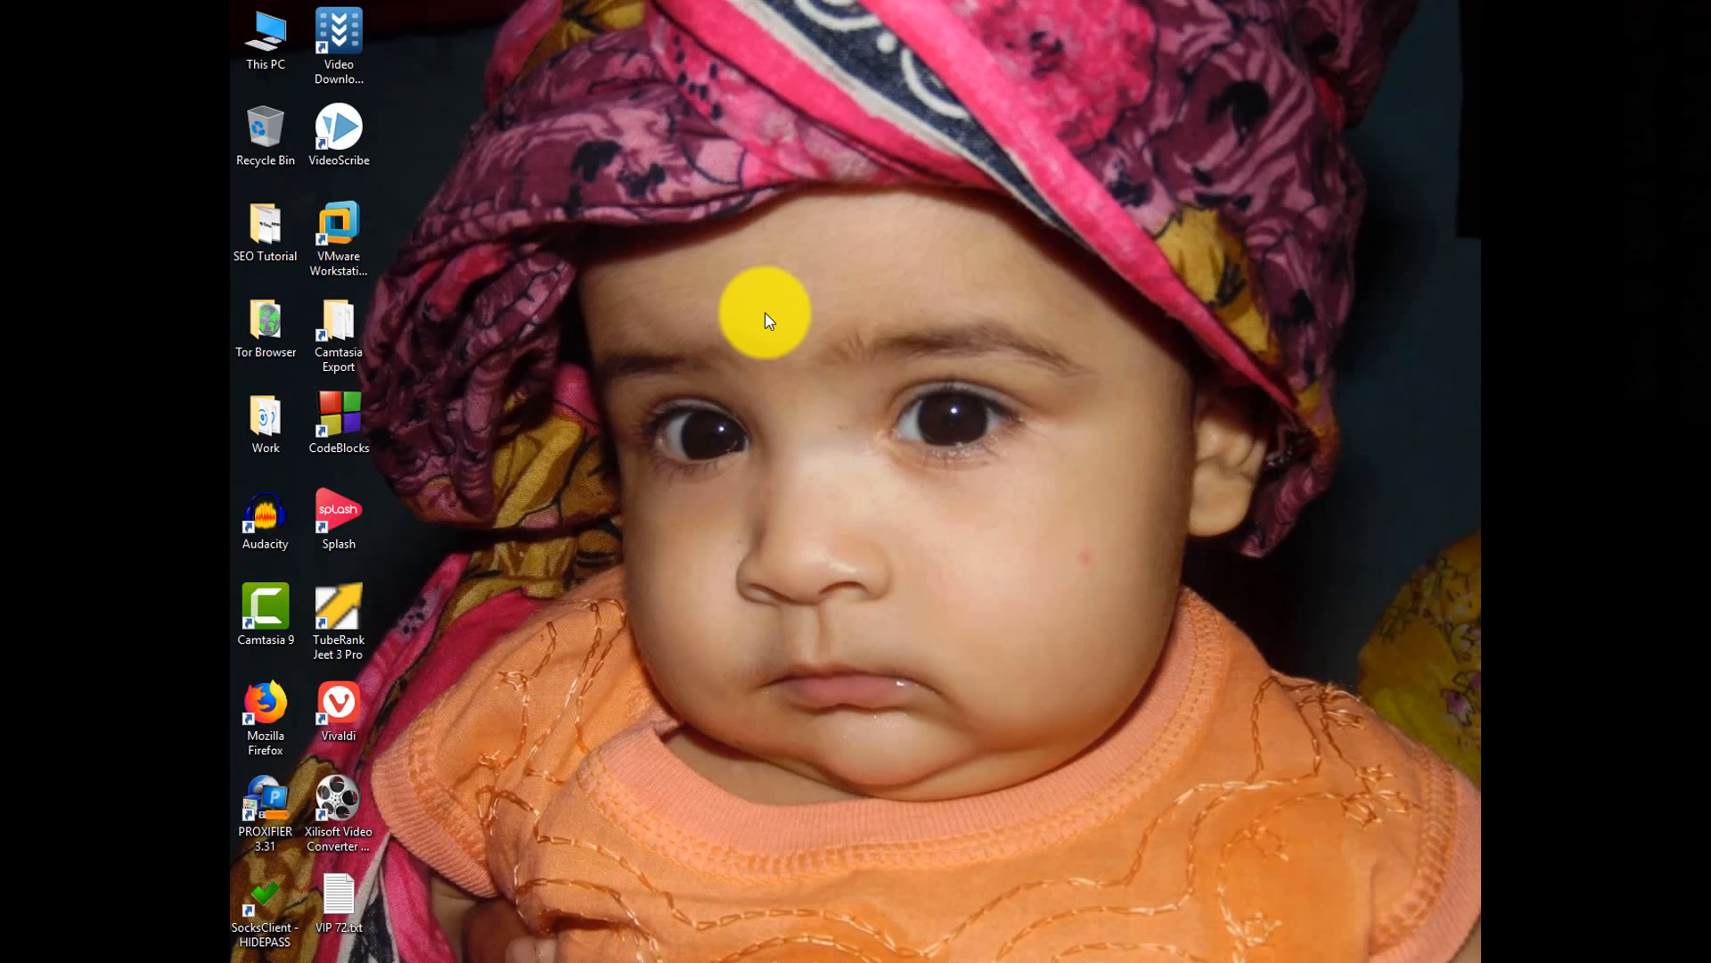
- Try formatting USB DISK (D:) from This PC; the disk is write protected and refuses
double_click(264, 33)
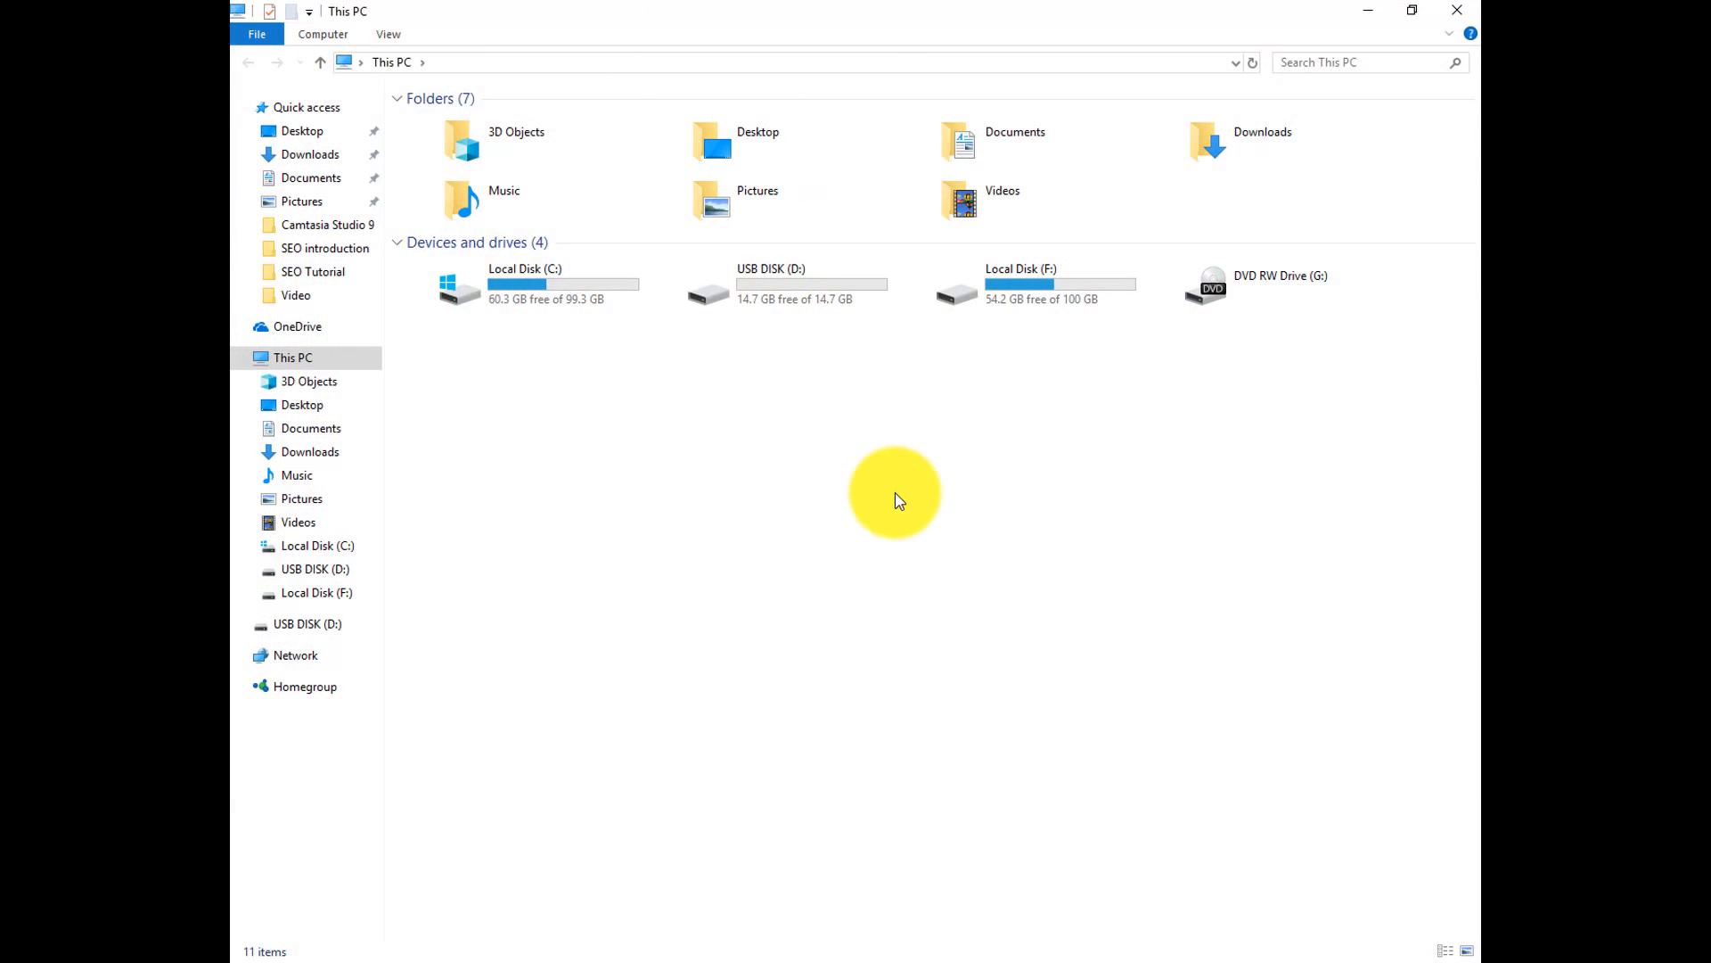
left_click(769, 284)
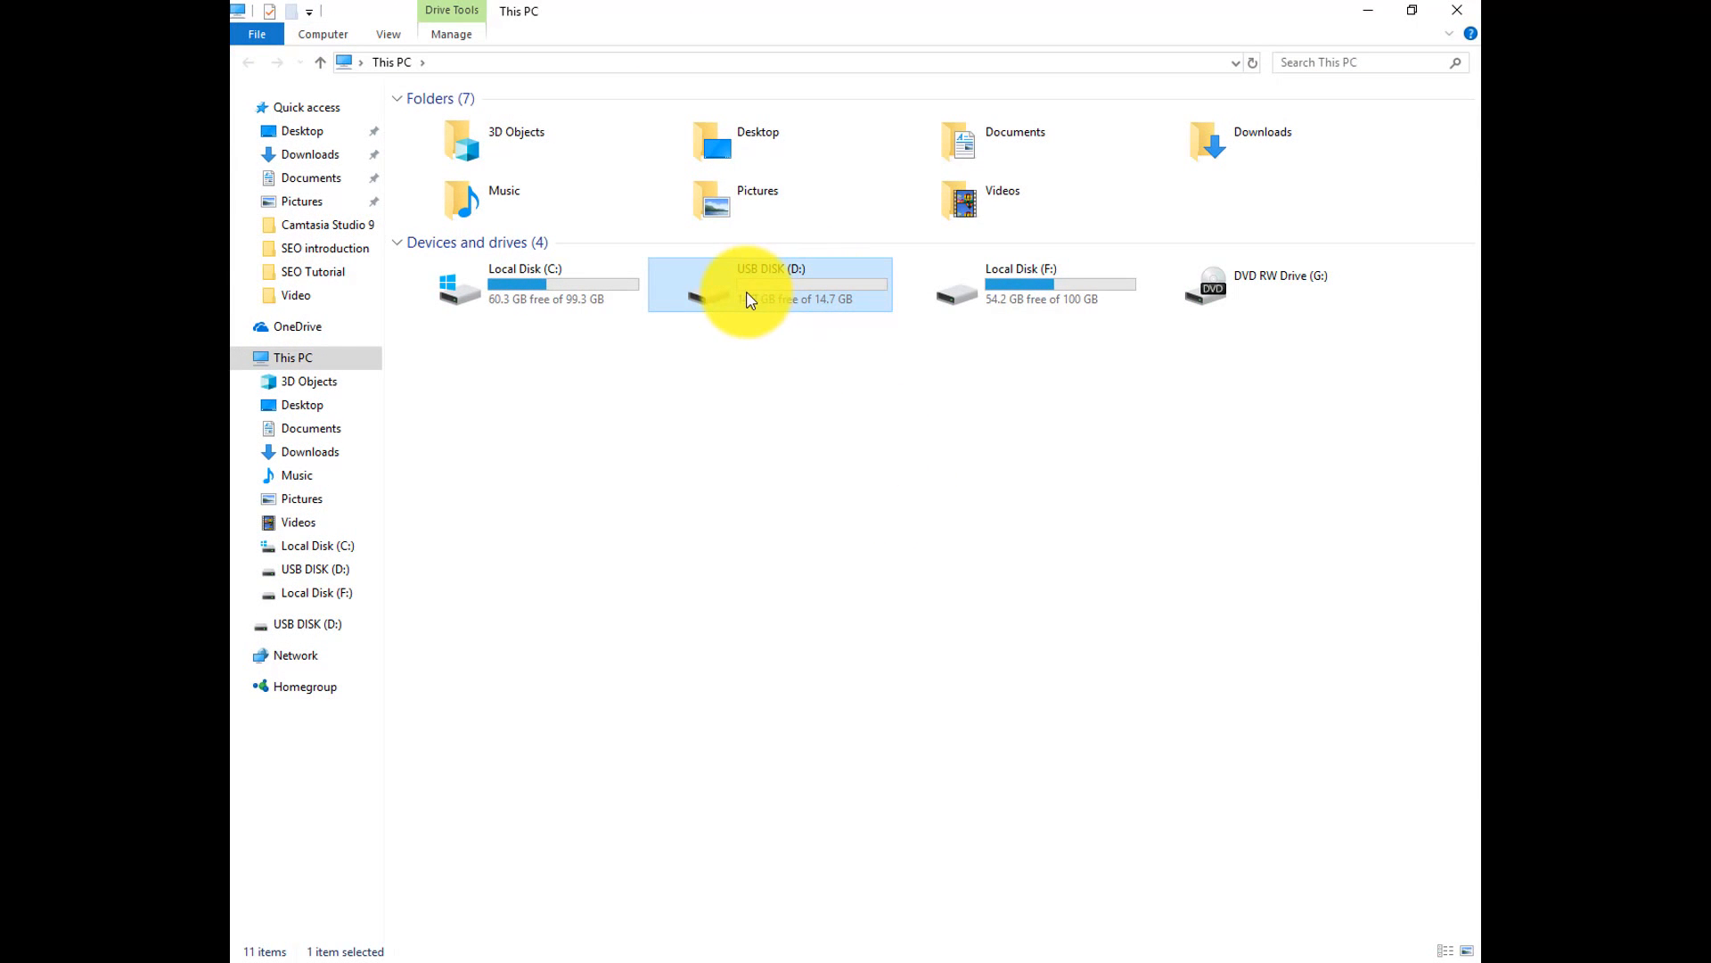
right_click(748, 299)
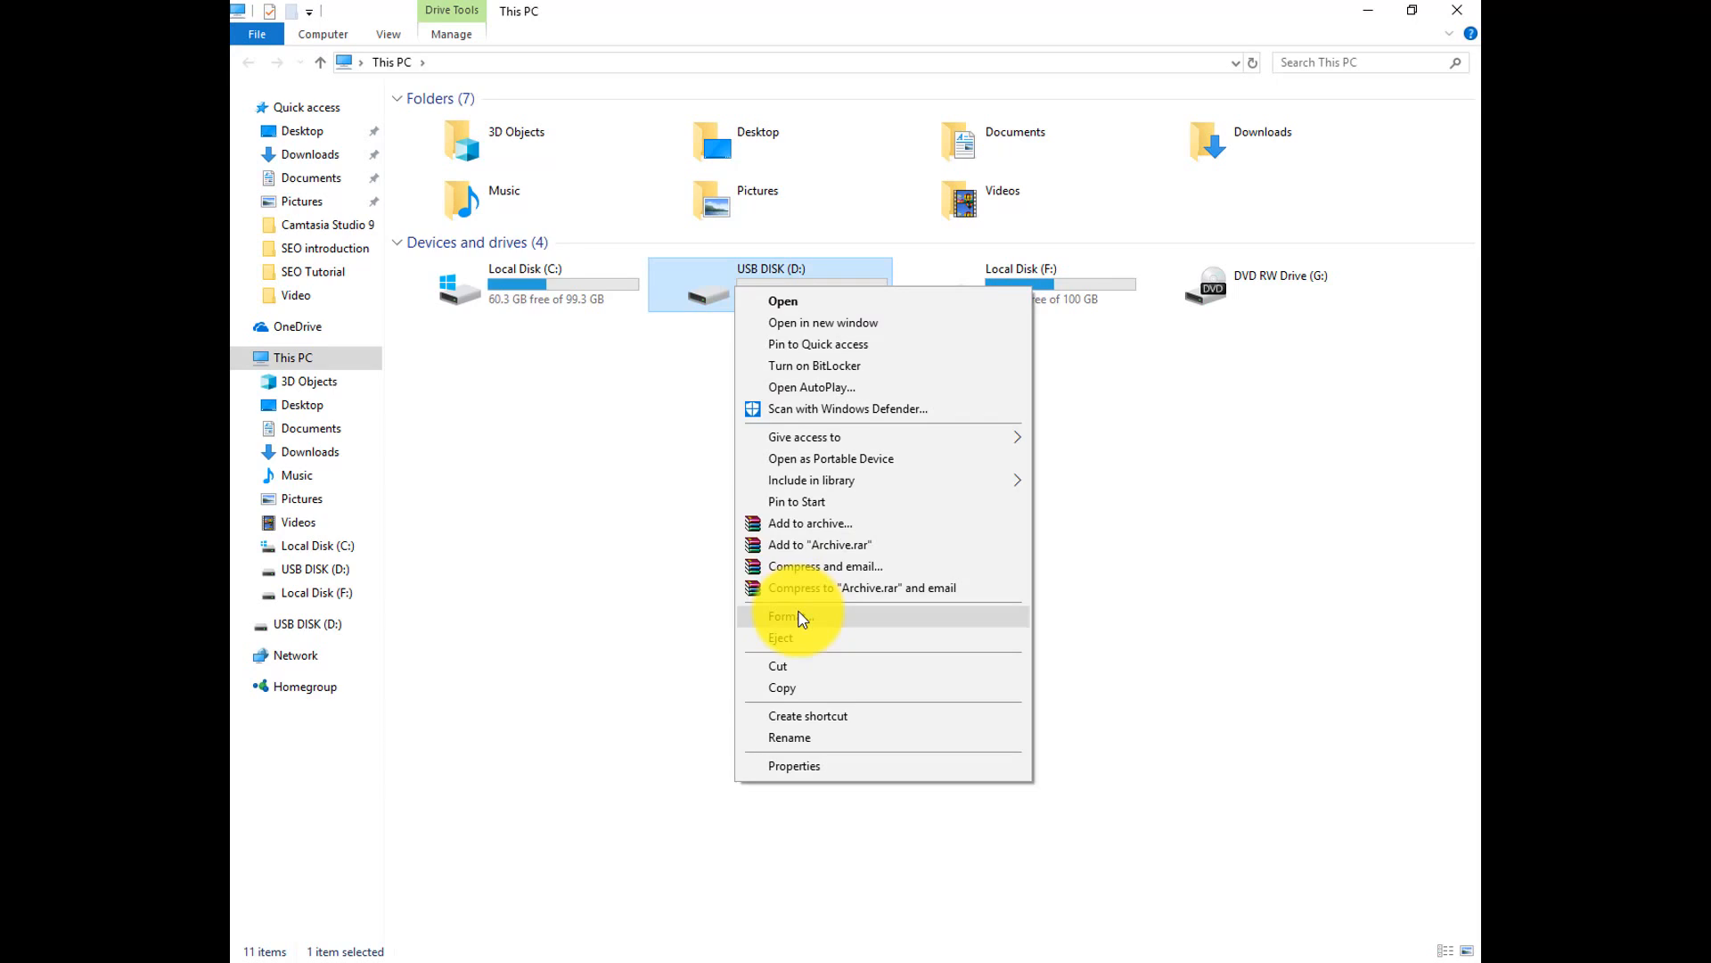
left_click(788, 616)
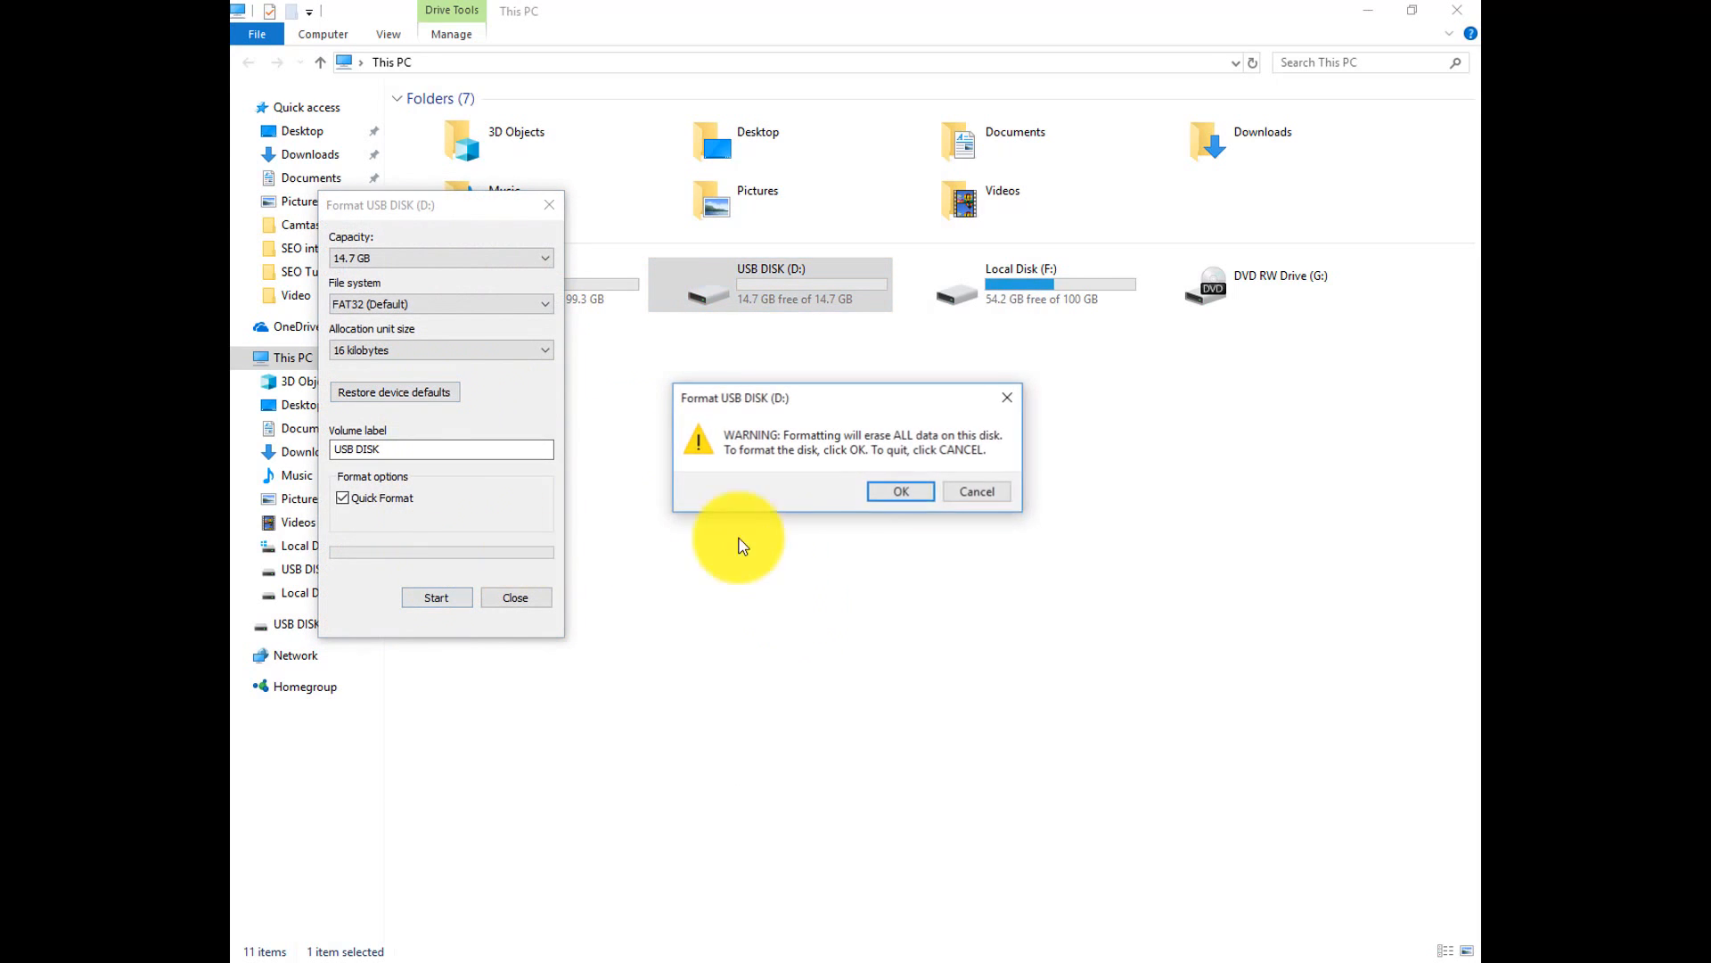
left_click(901, 491)
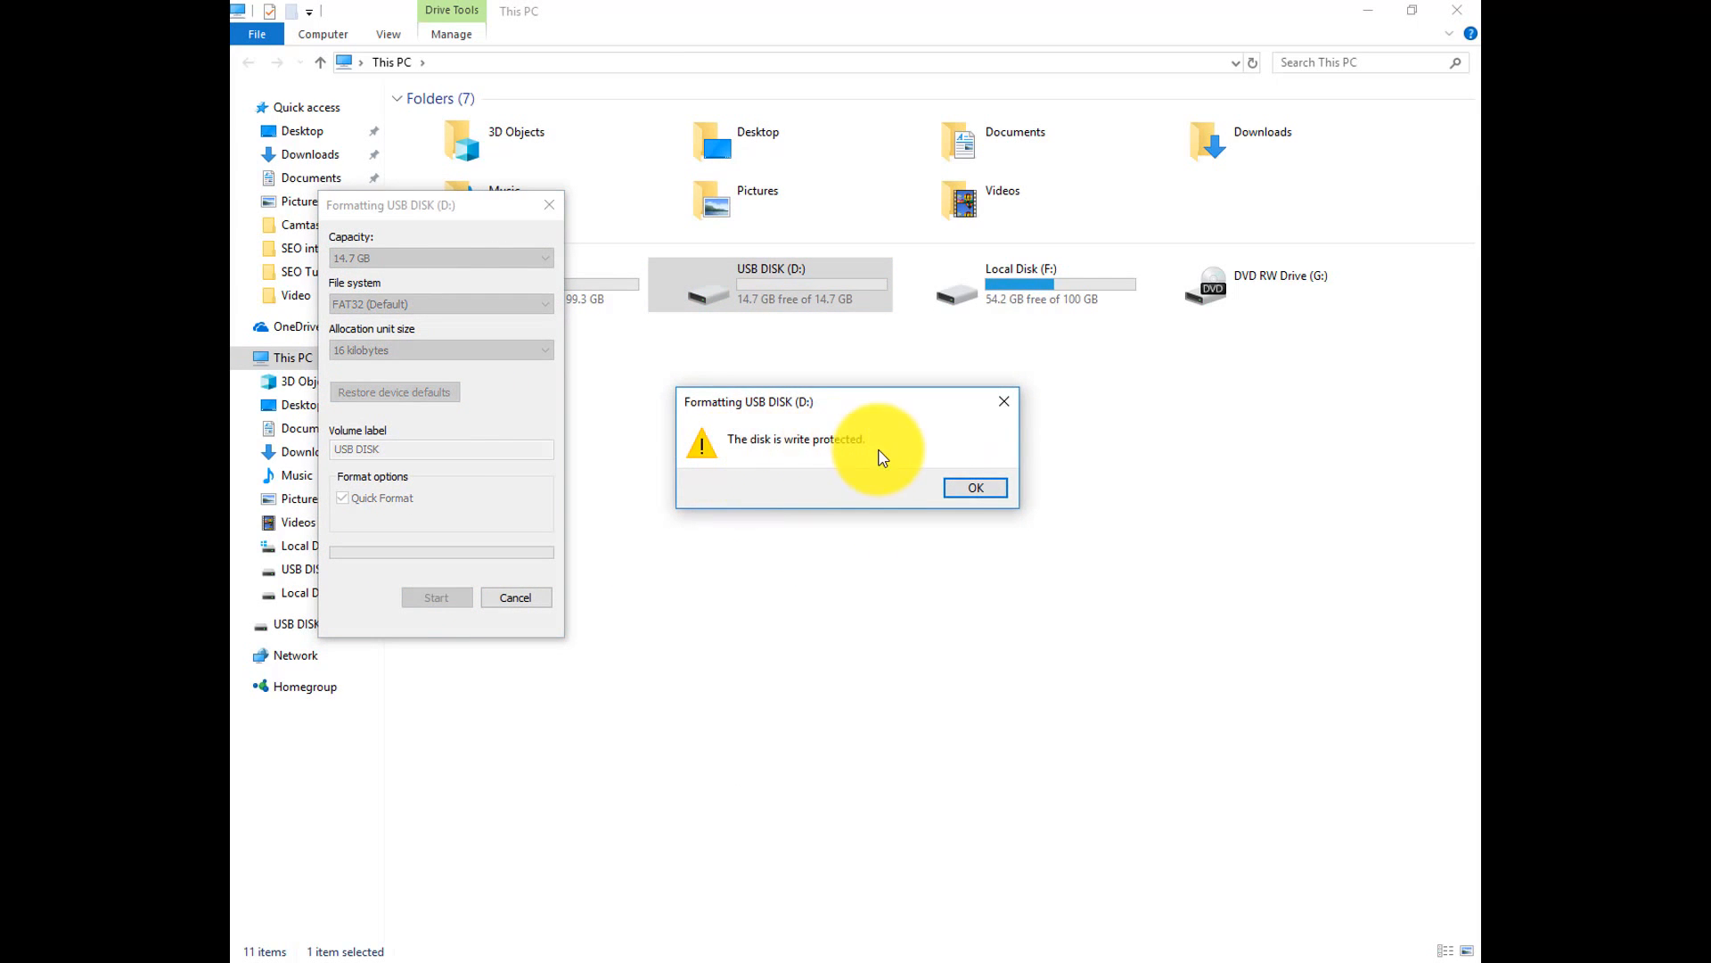
left_click(973, 487)
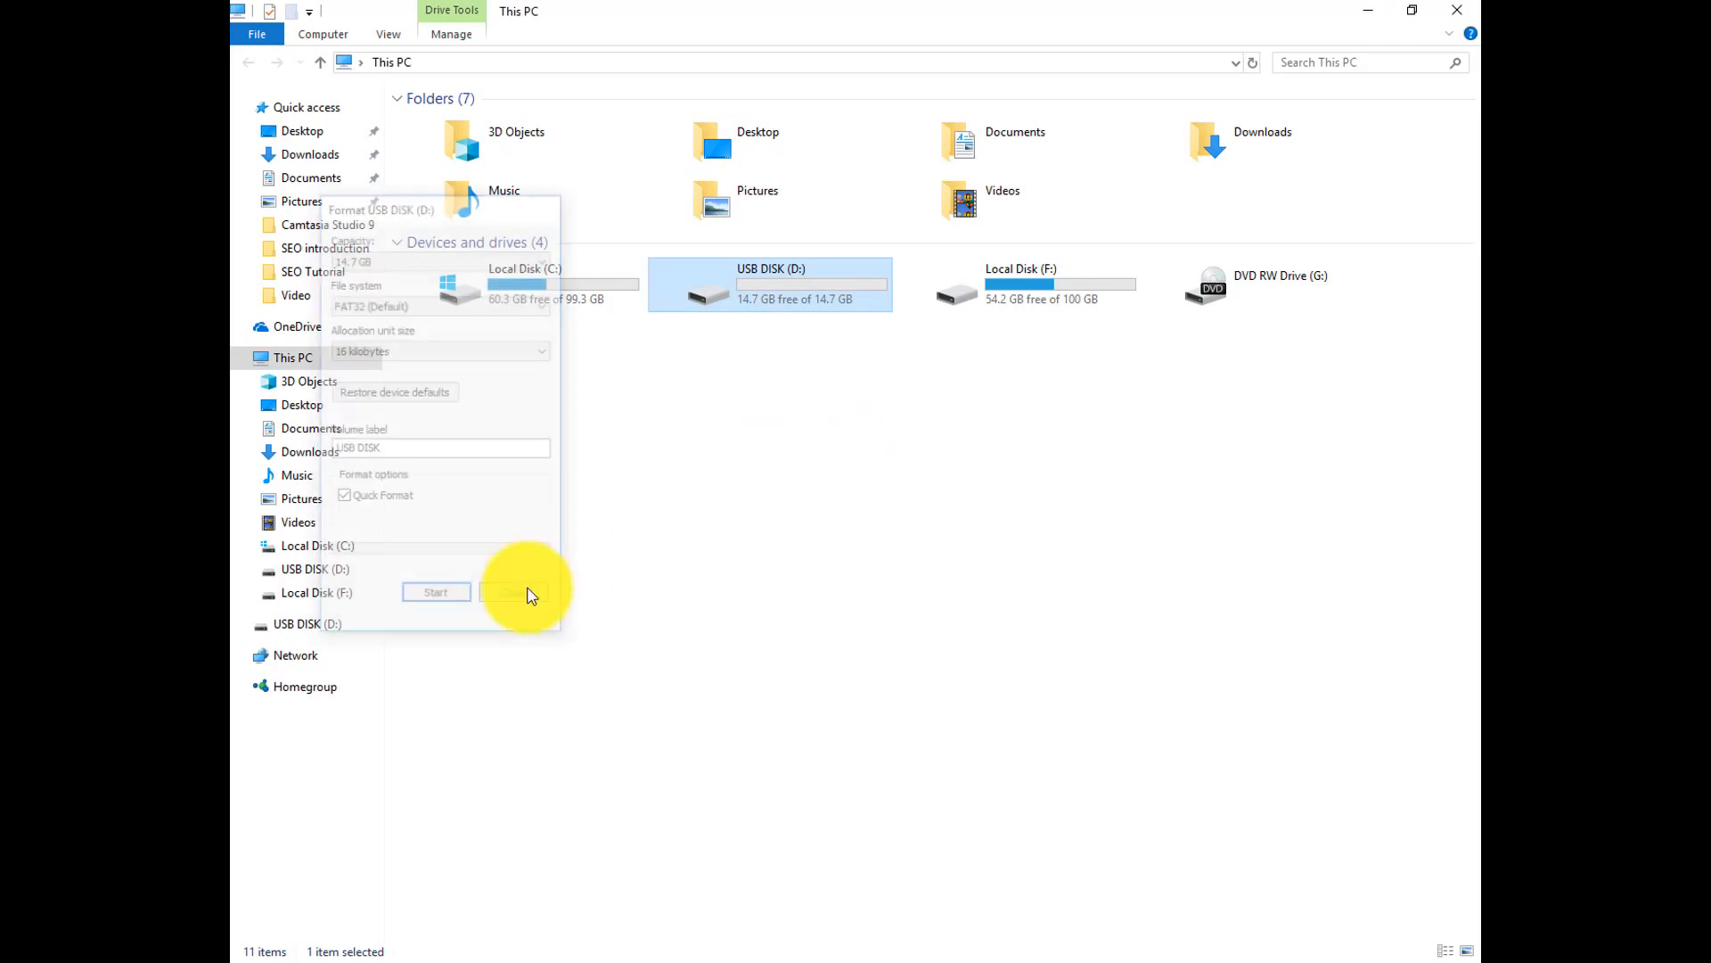
left_click(501, 592)
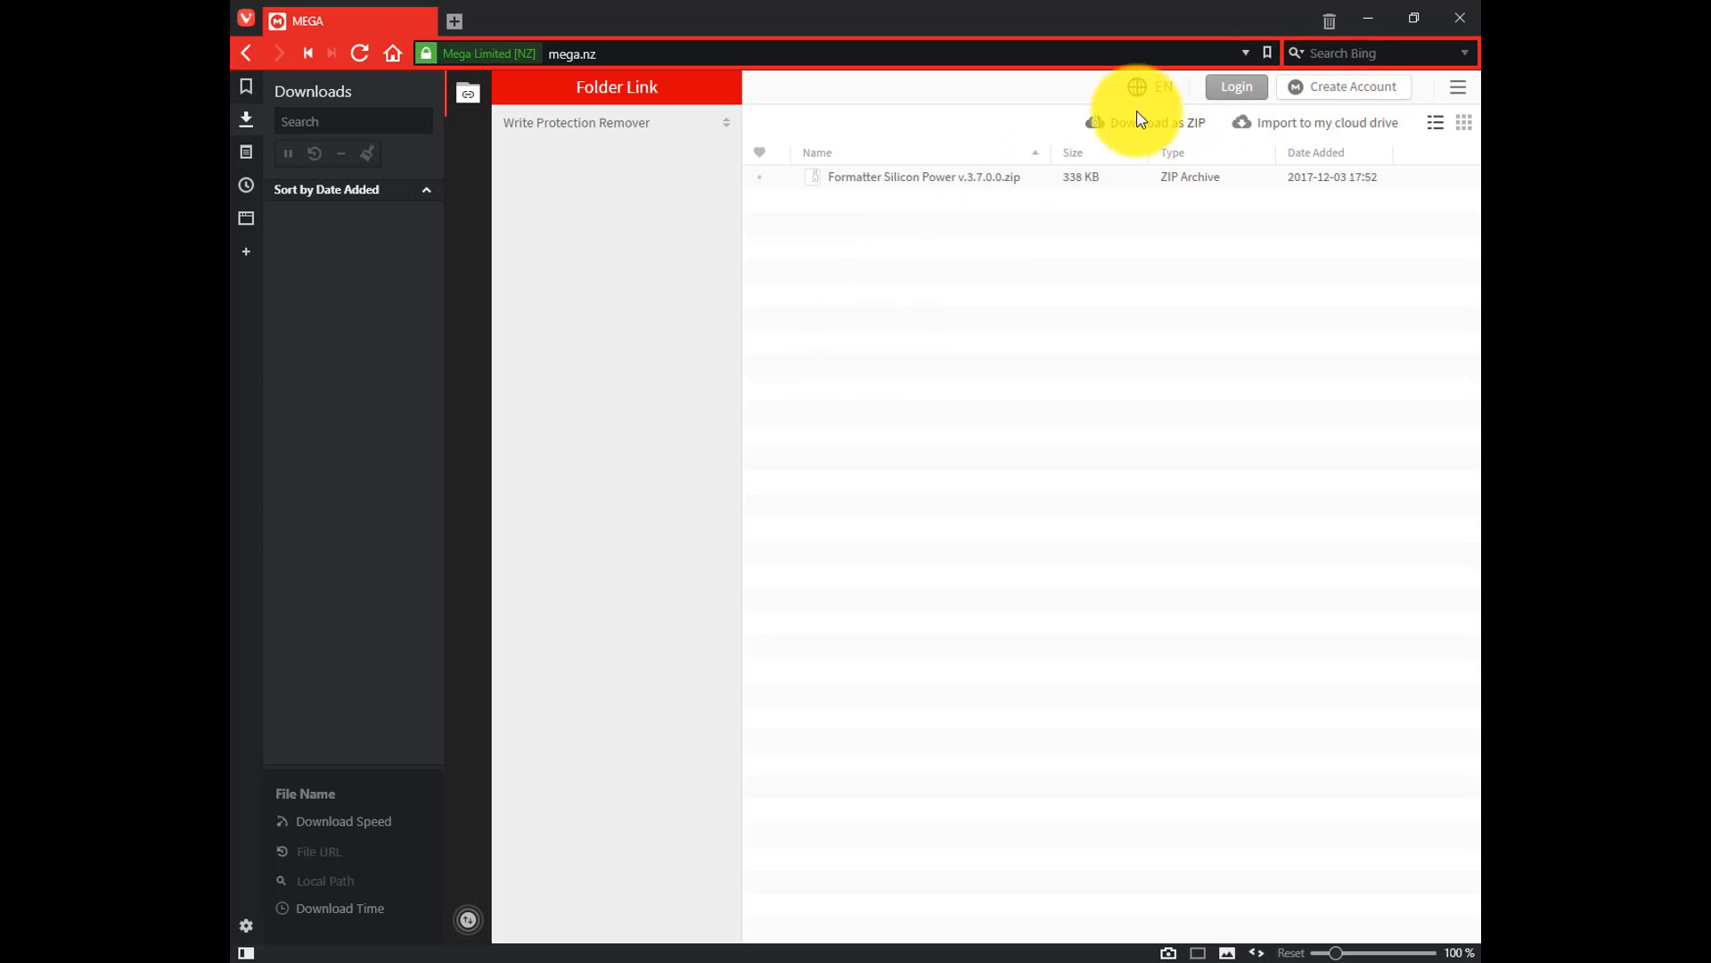
- Save the MEGA folder as Write Protection Remover.zip to the Desktop
left_click(1149, 121)
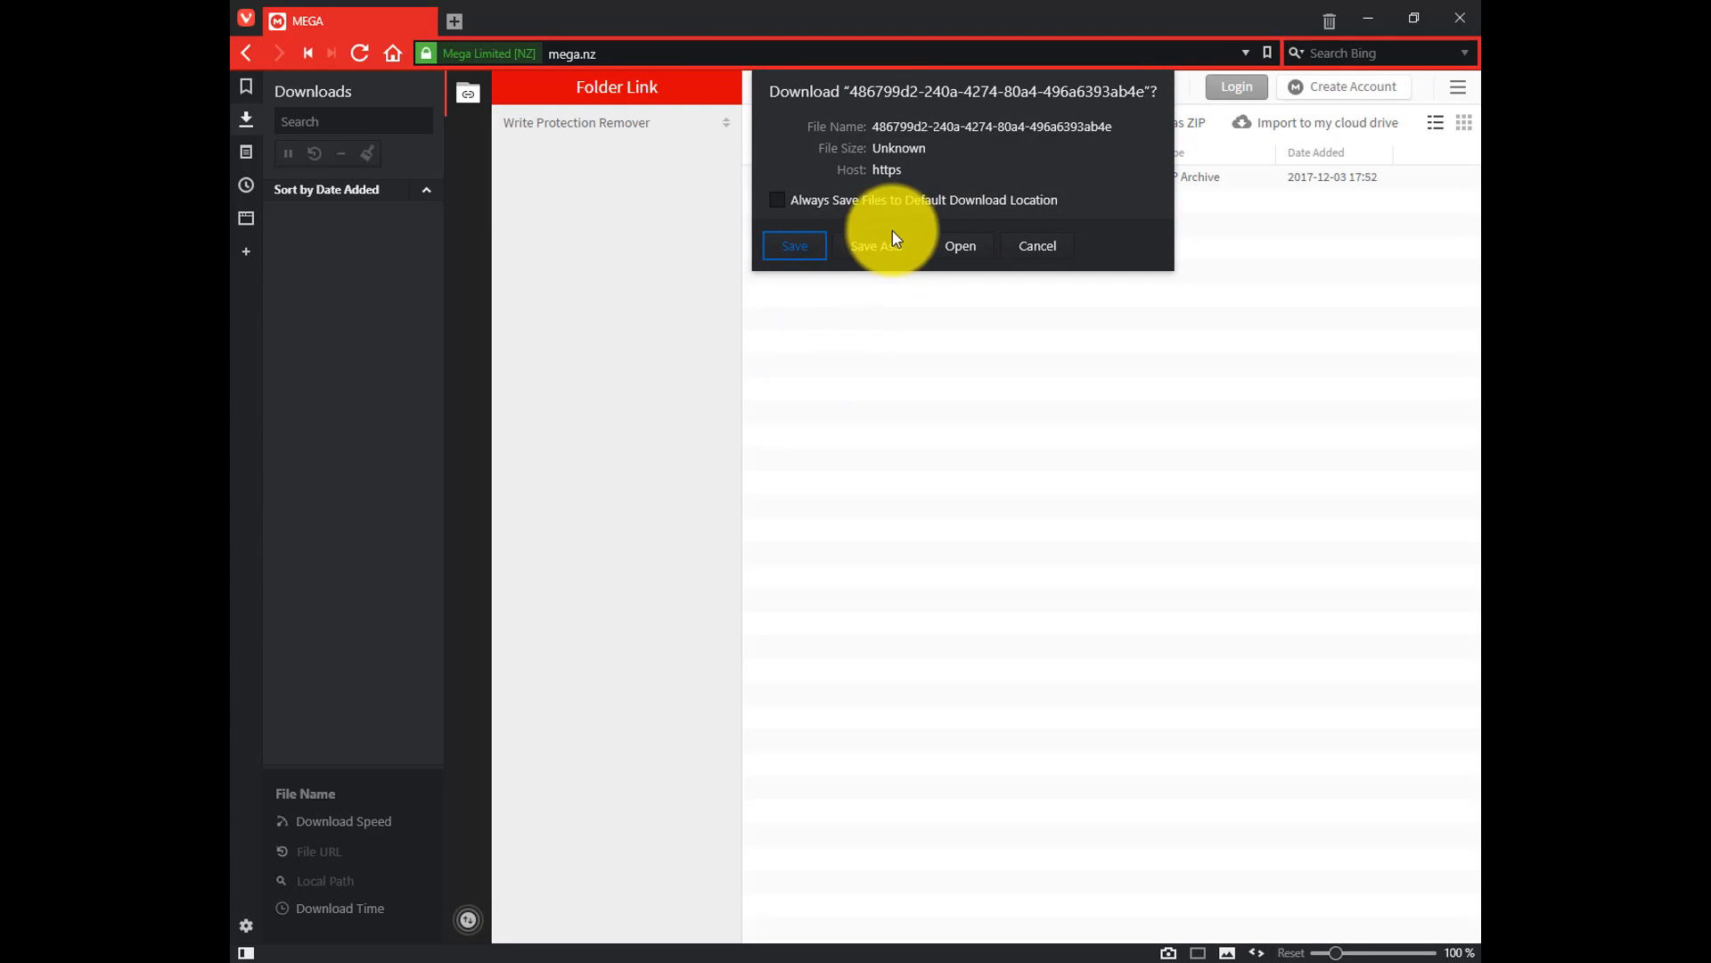
left_click(875, 246)
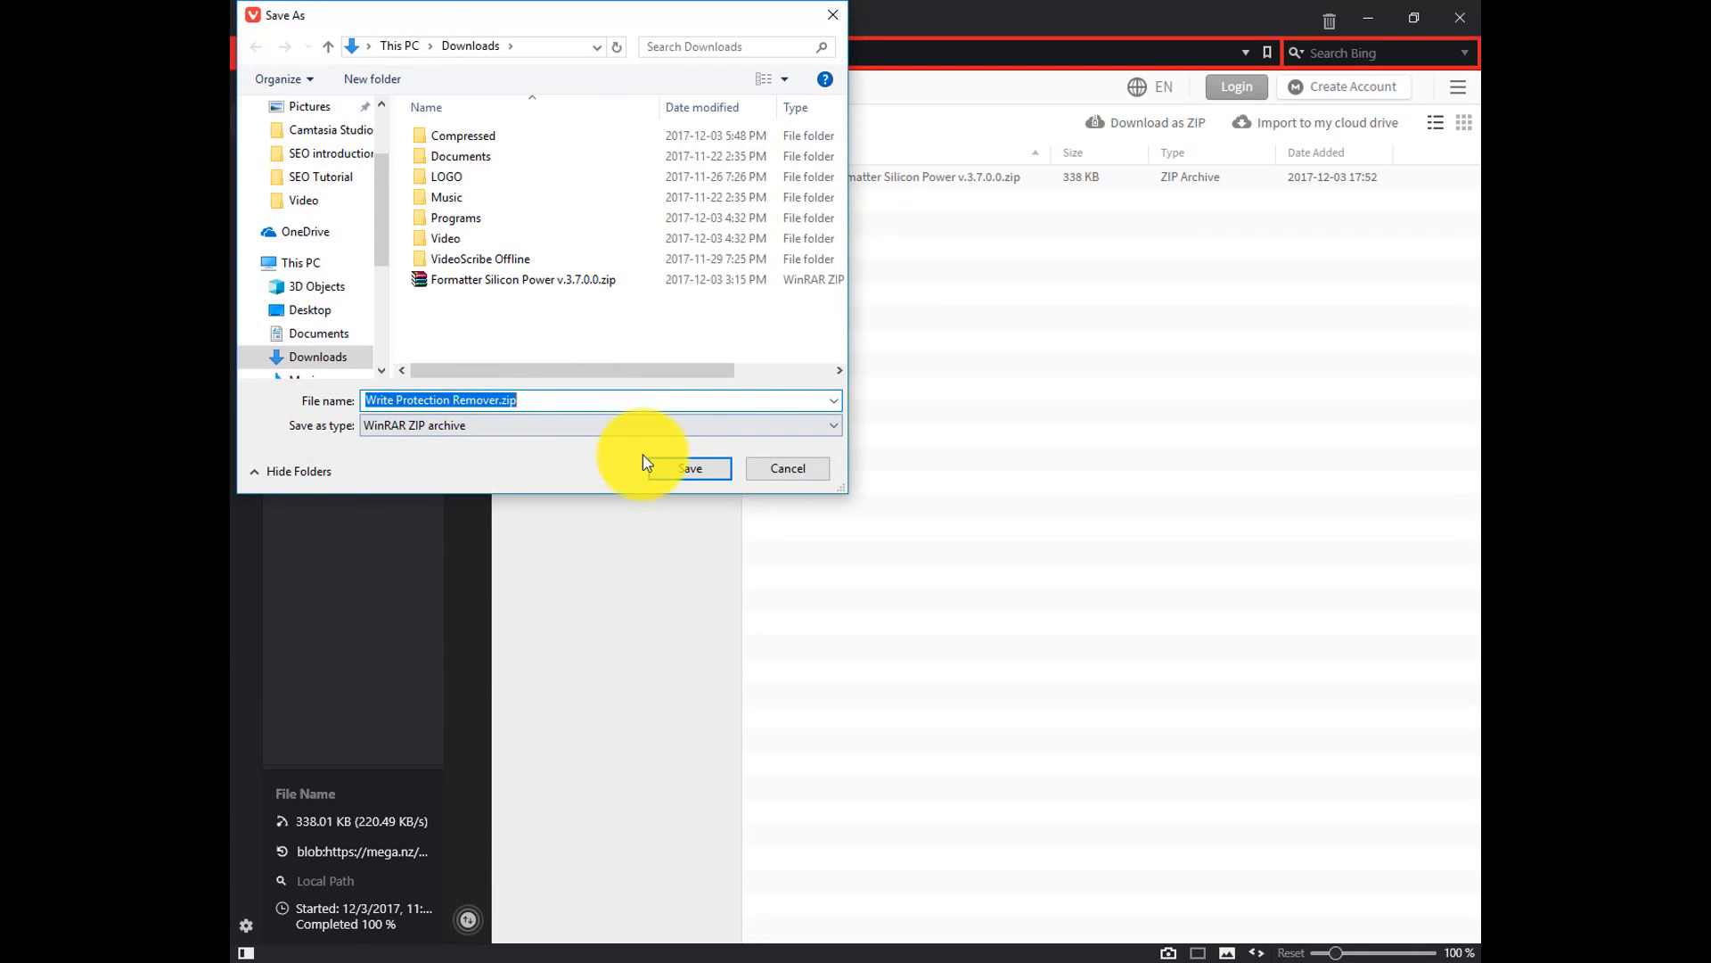
left_click(310, 309)
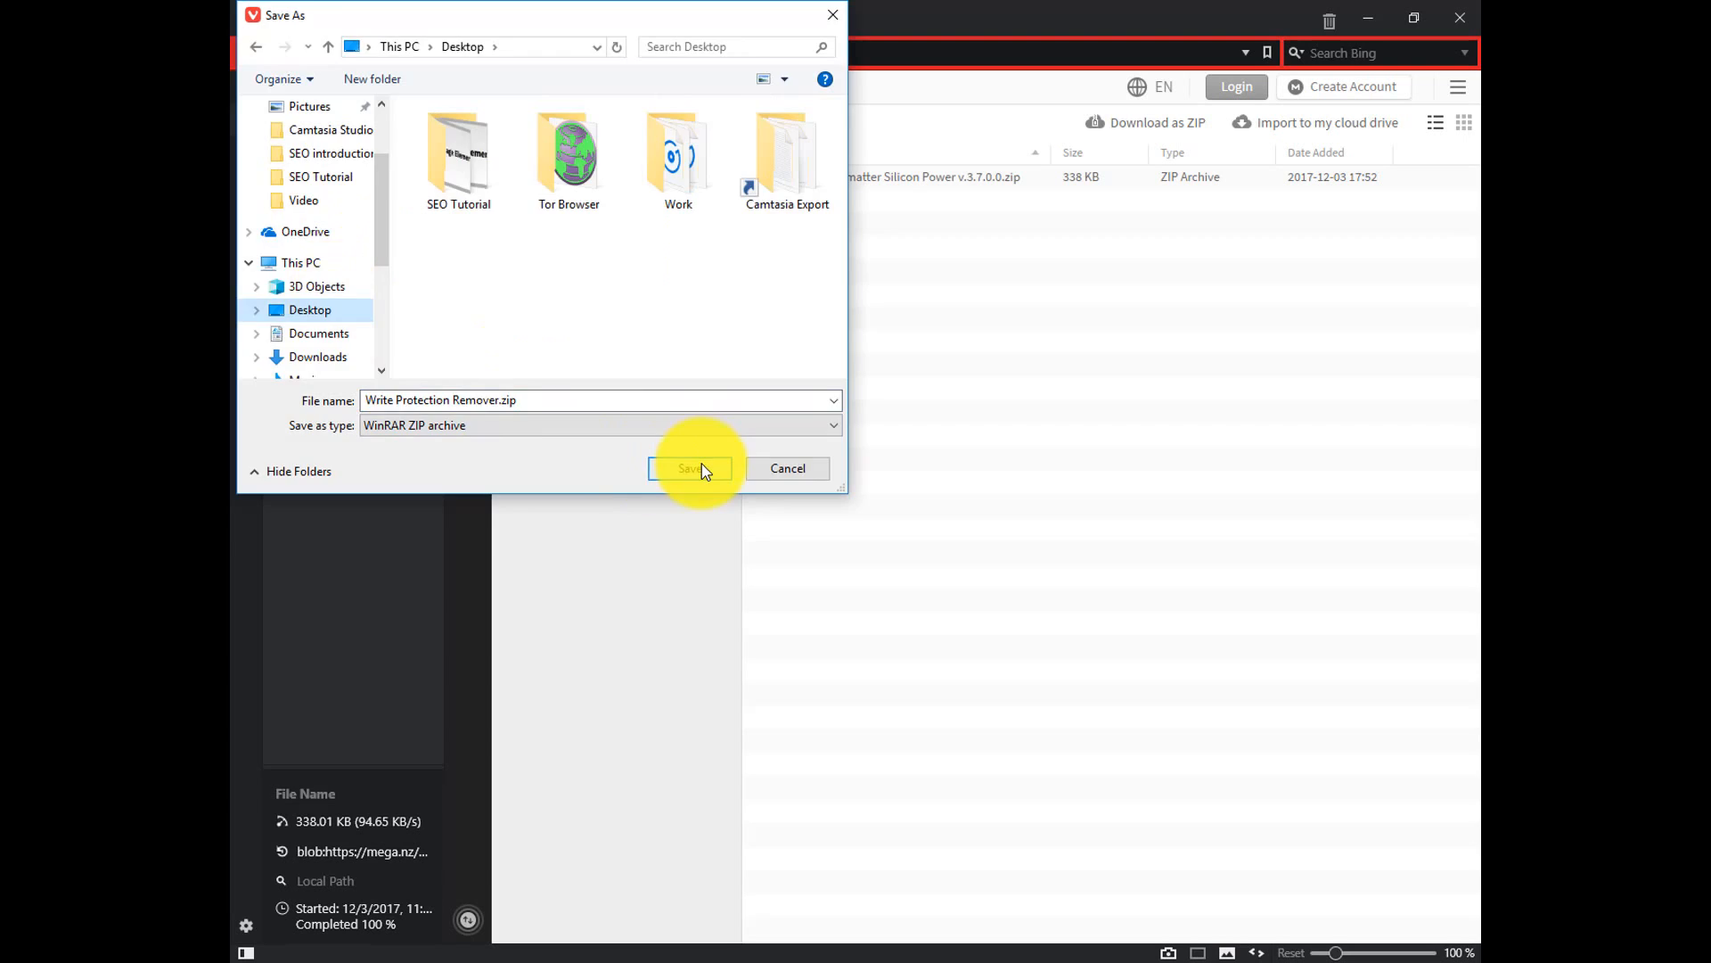
left_click(689, 468)
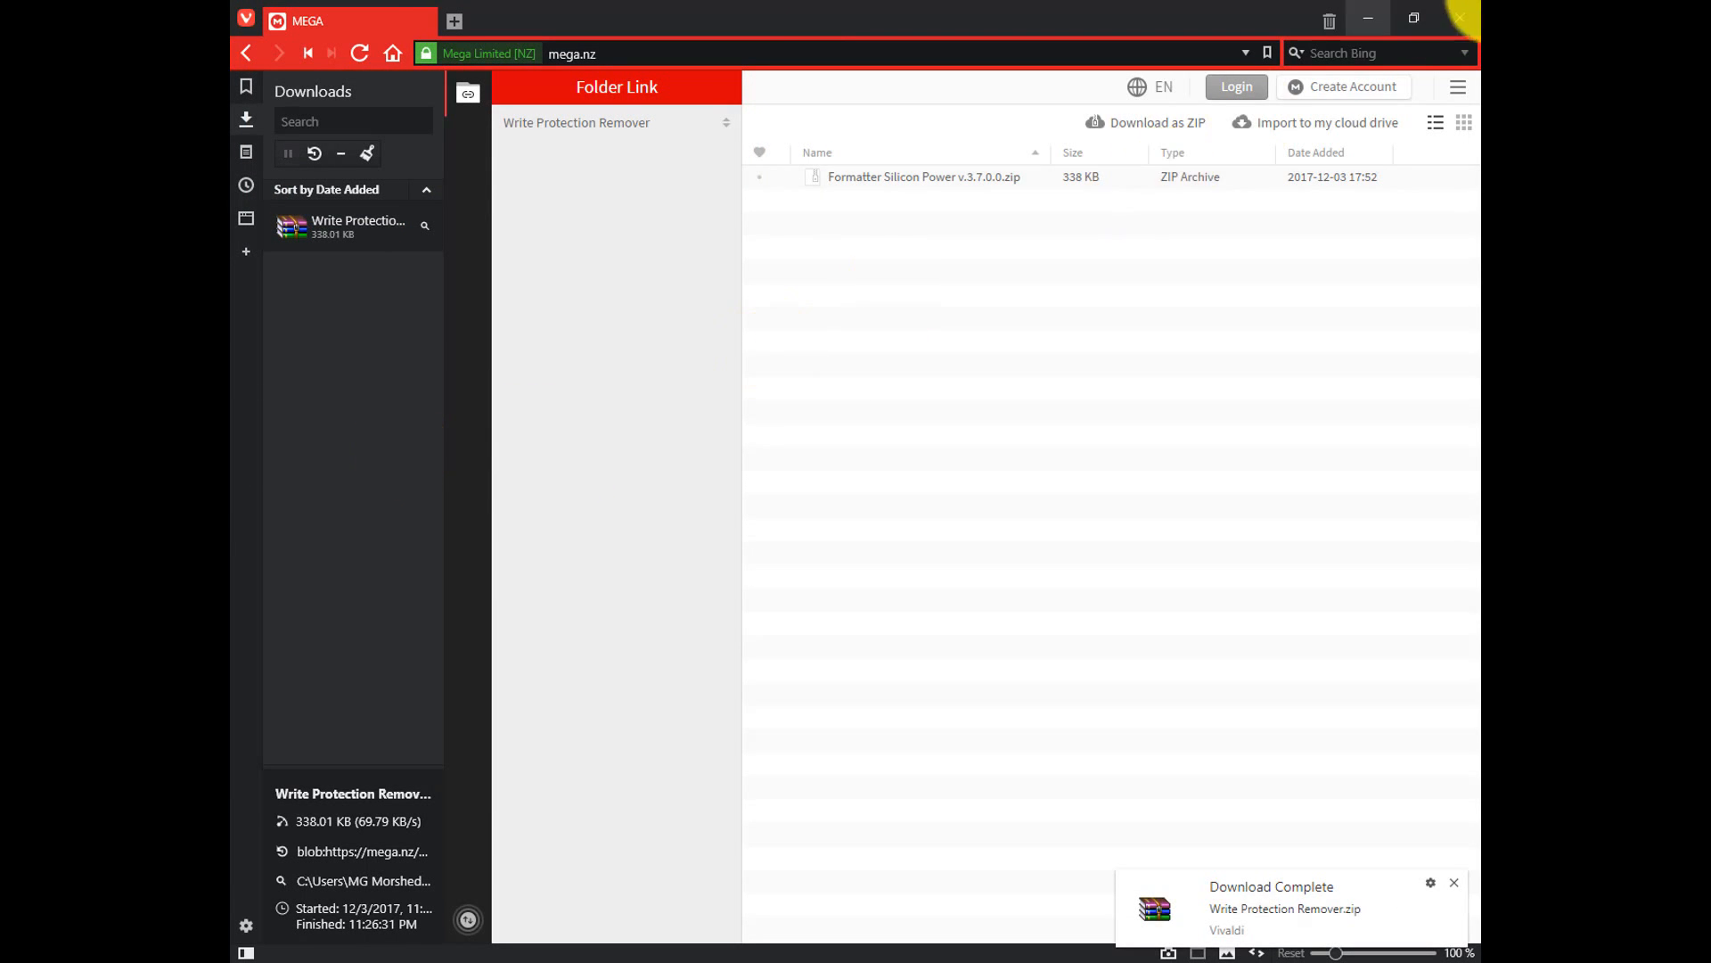
- Open Write Protection Remover.zip in WinRAR and run the Silicon Power formatter inside
right_click(409, 49)
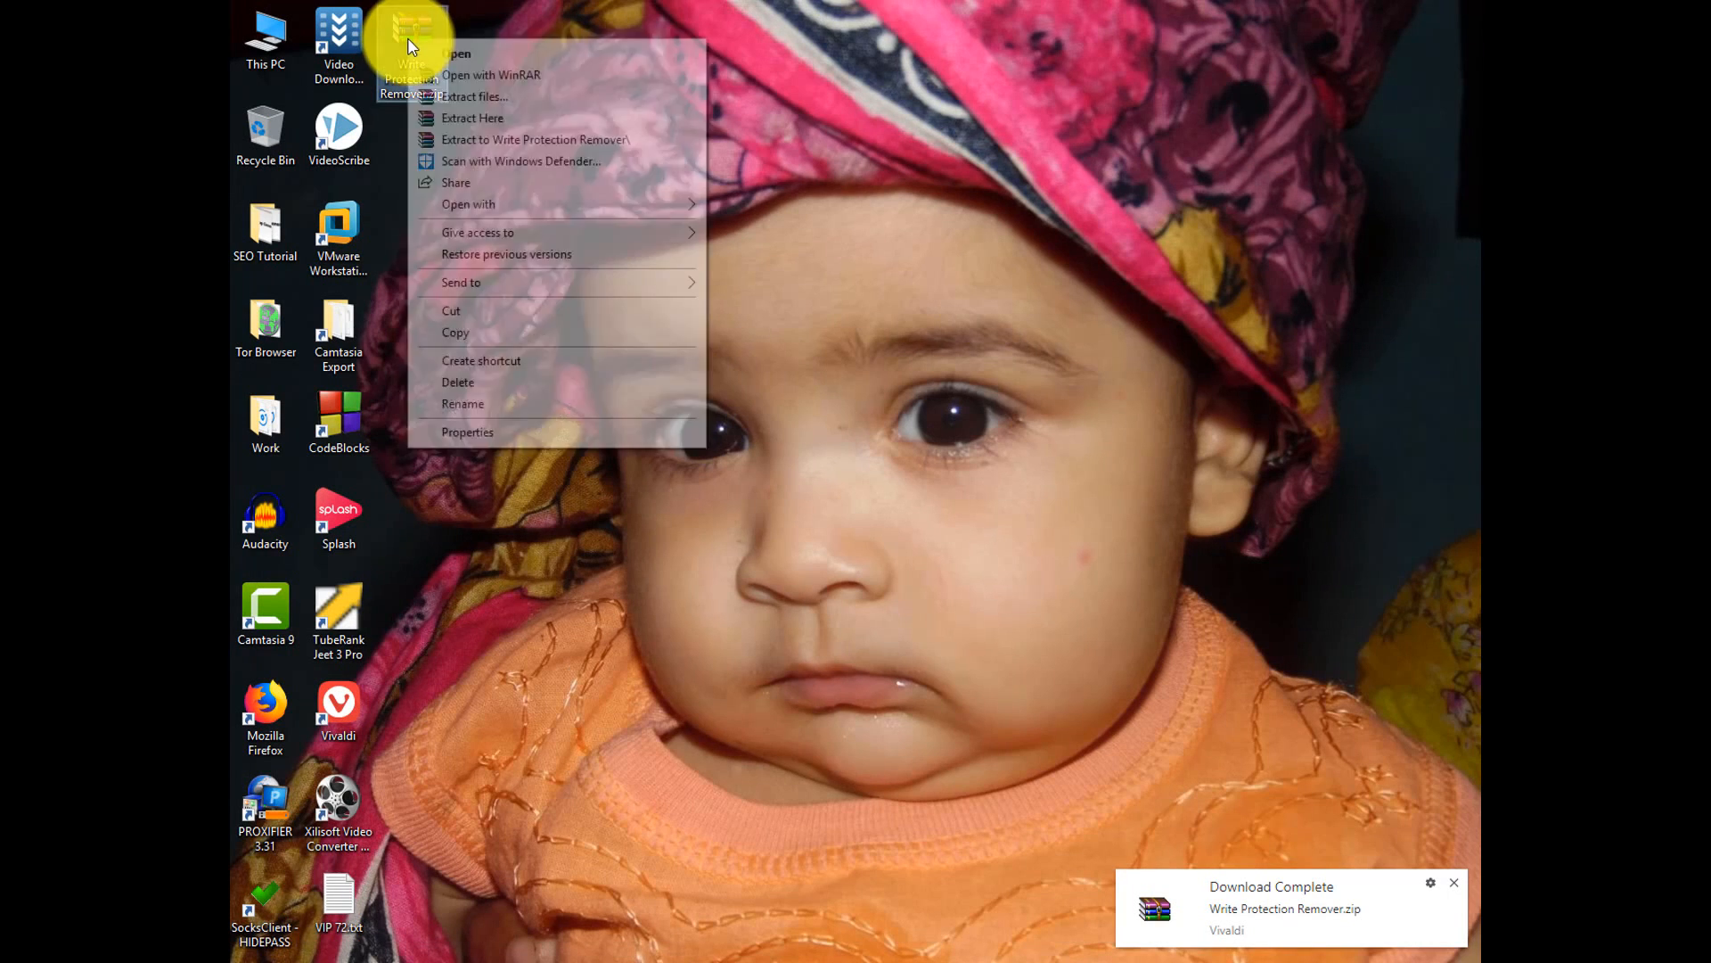
left_click(491, 74)
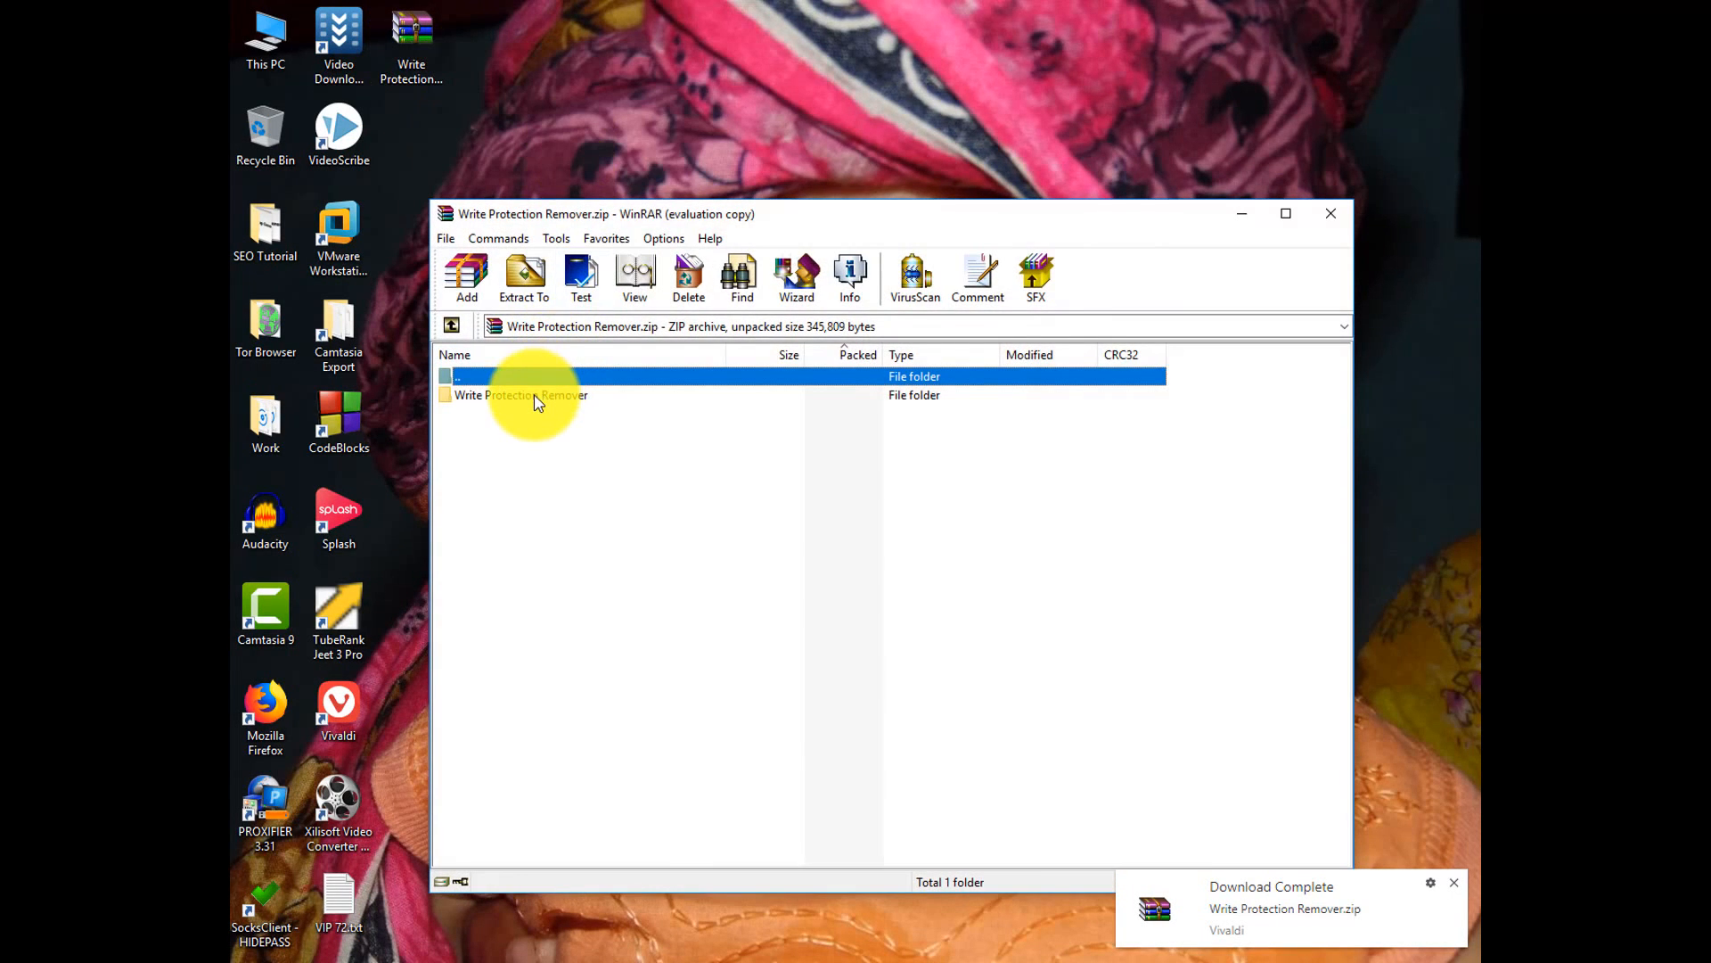
double_click(521, 394)
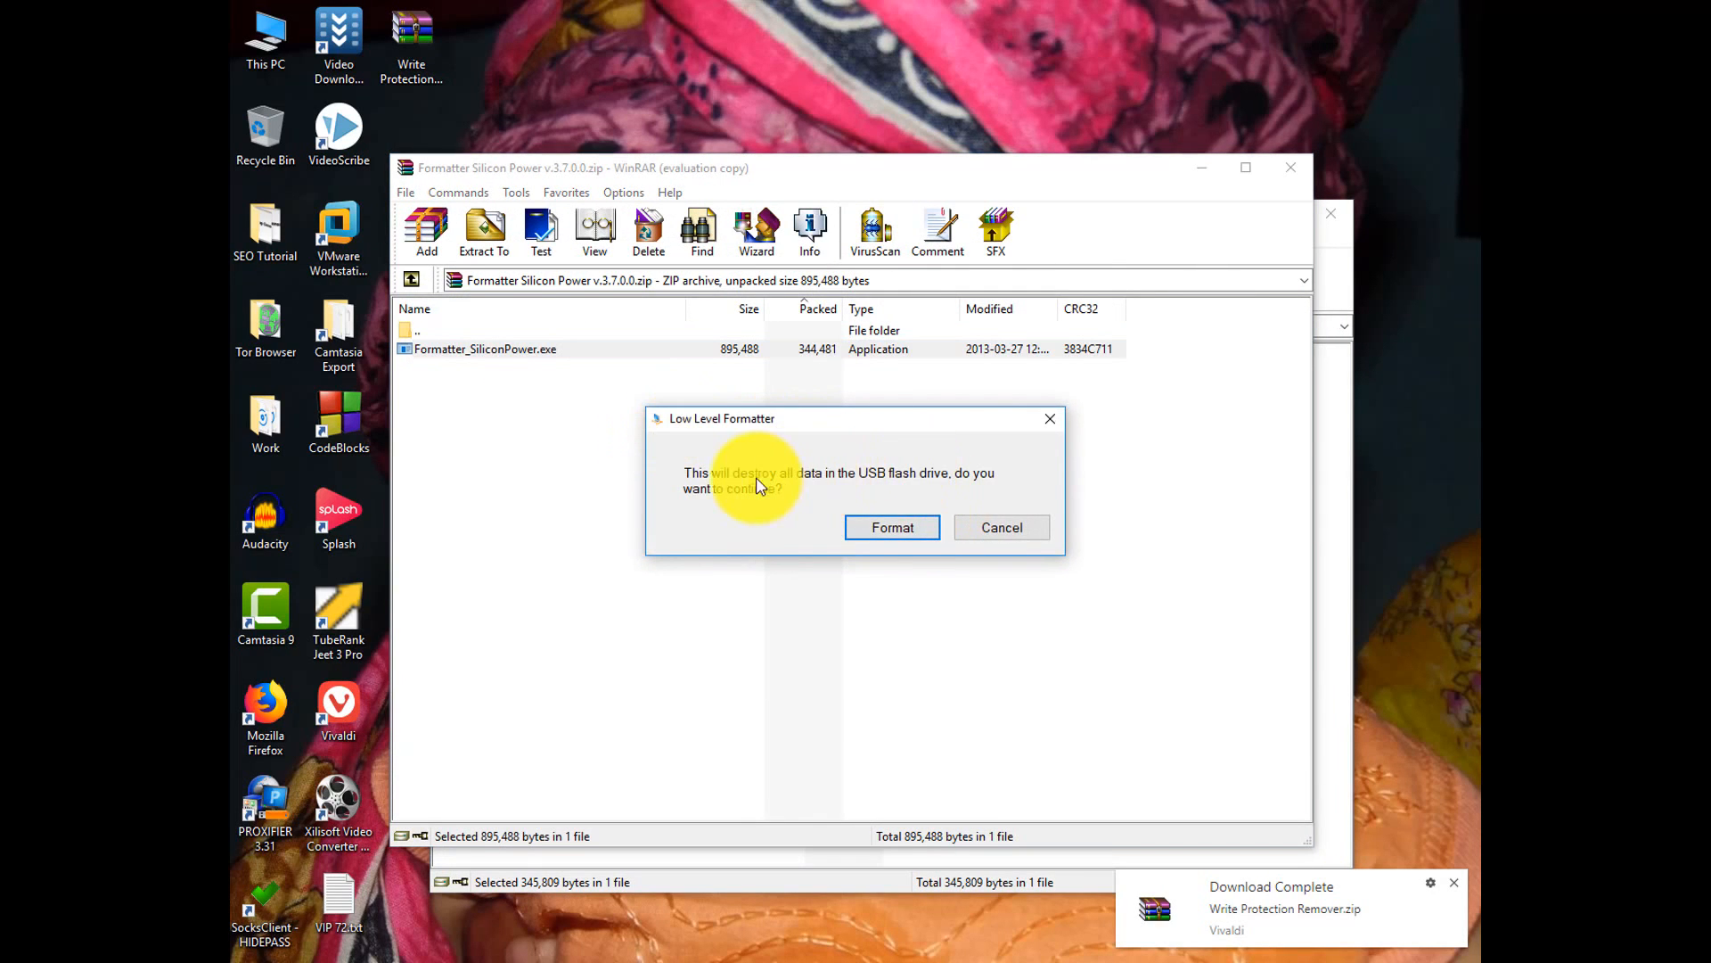
- Run the Silicon Power format on the flash drive and confirm until the restore completes
left_click(891, 527)
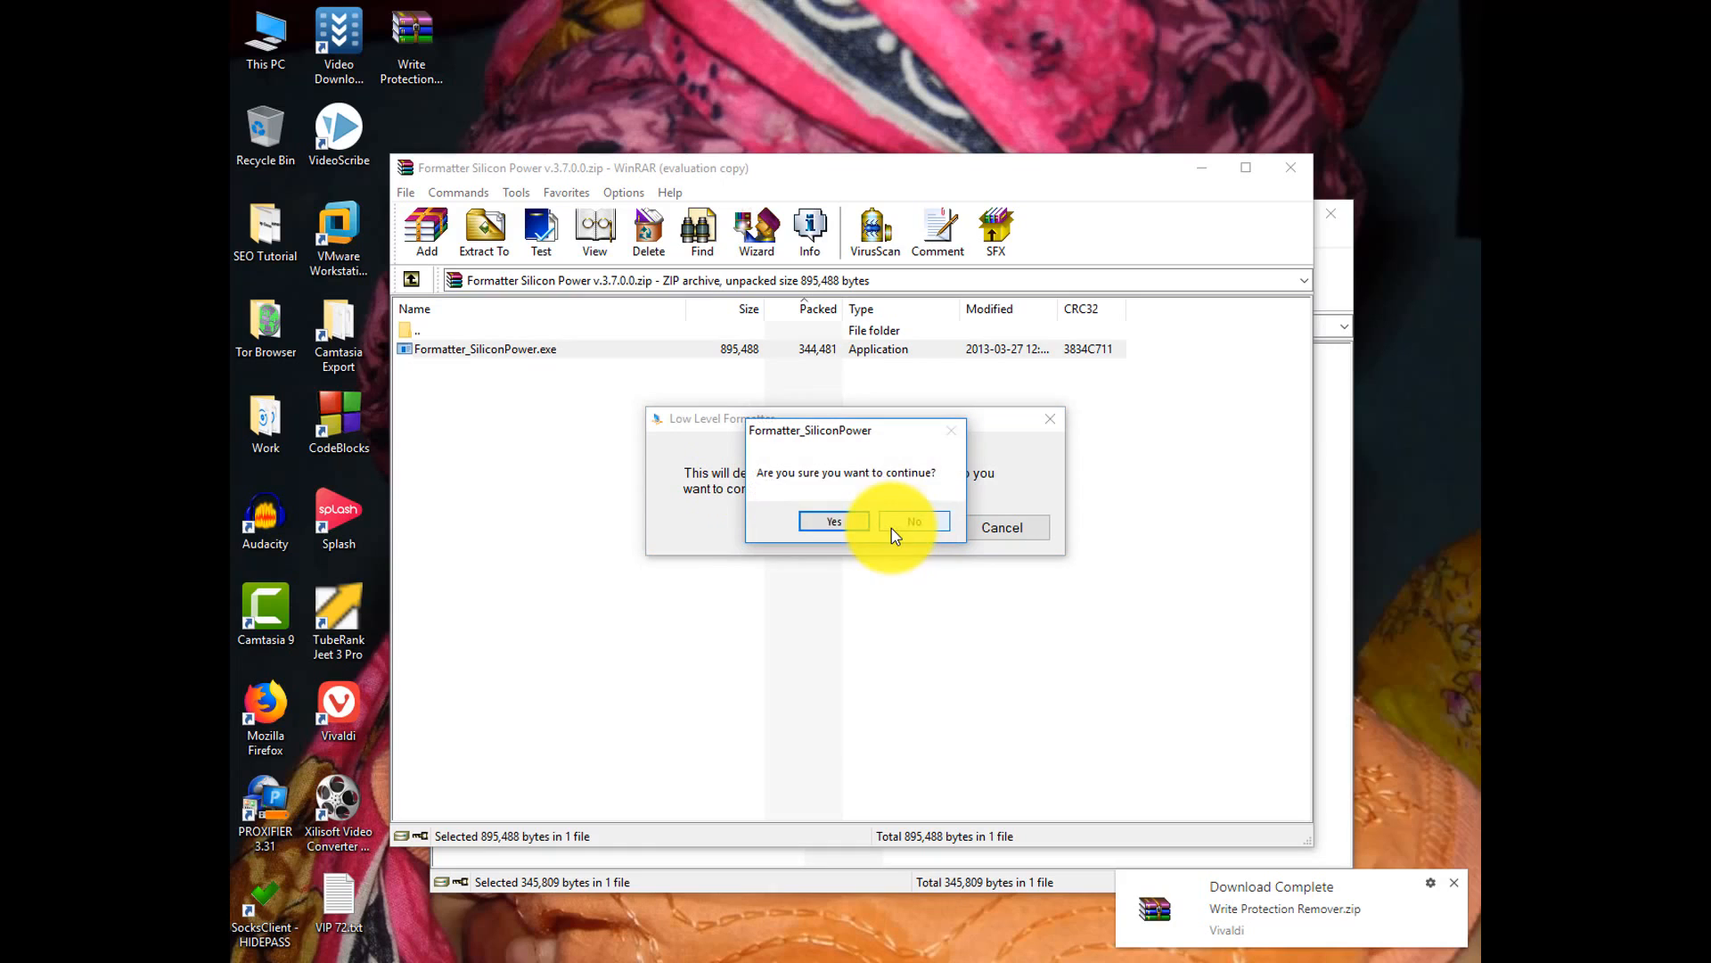
left_click(832, 521)
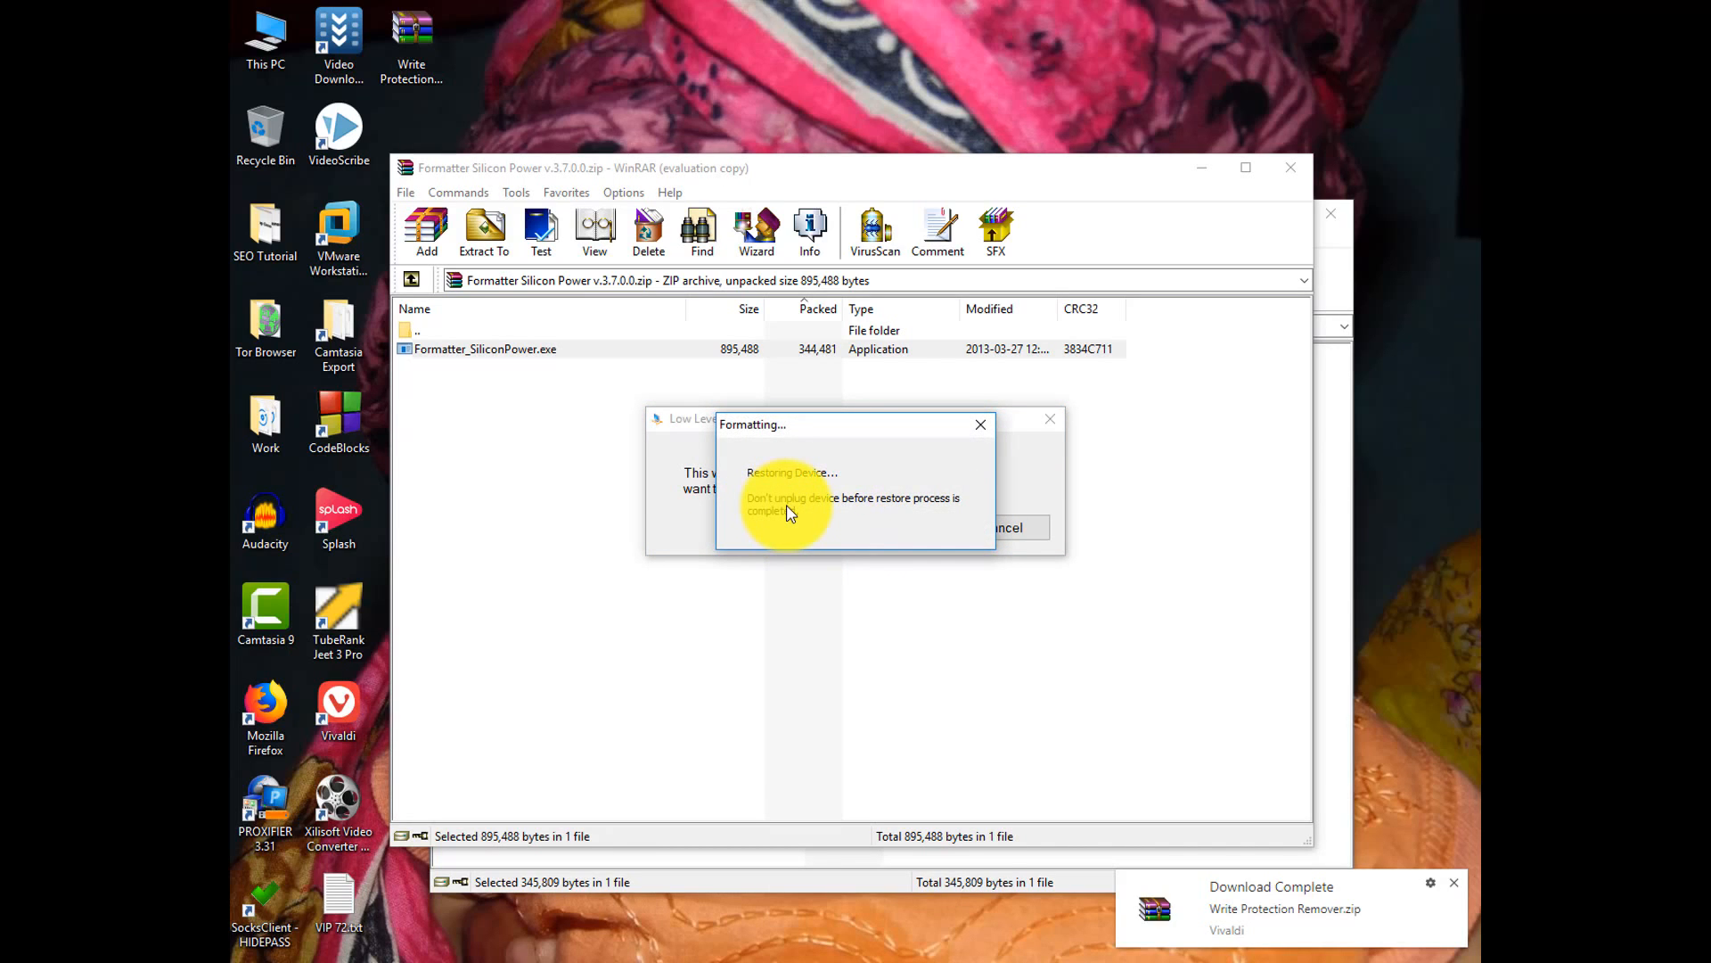
mouse_move(821, 510)
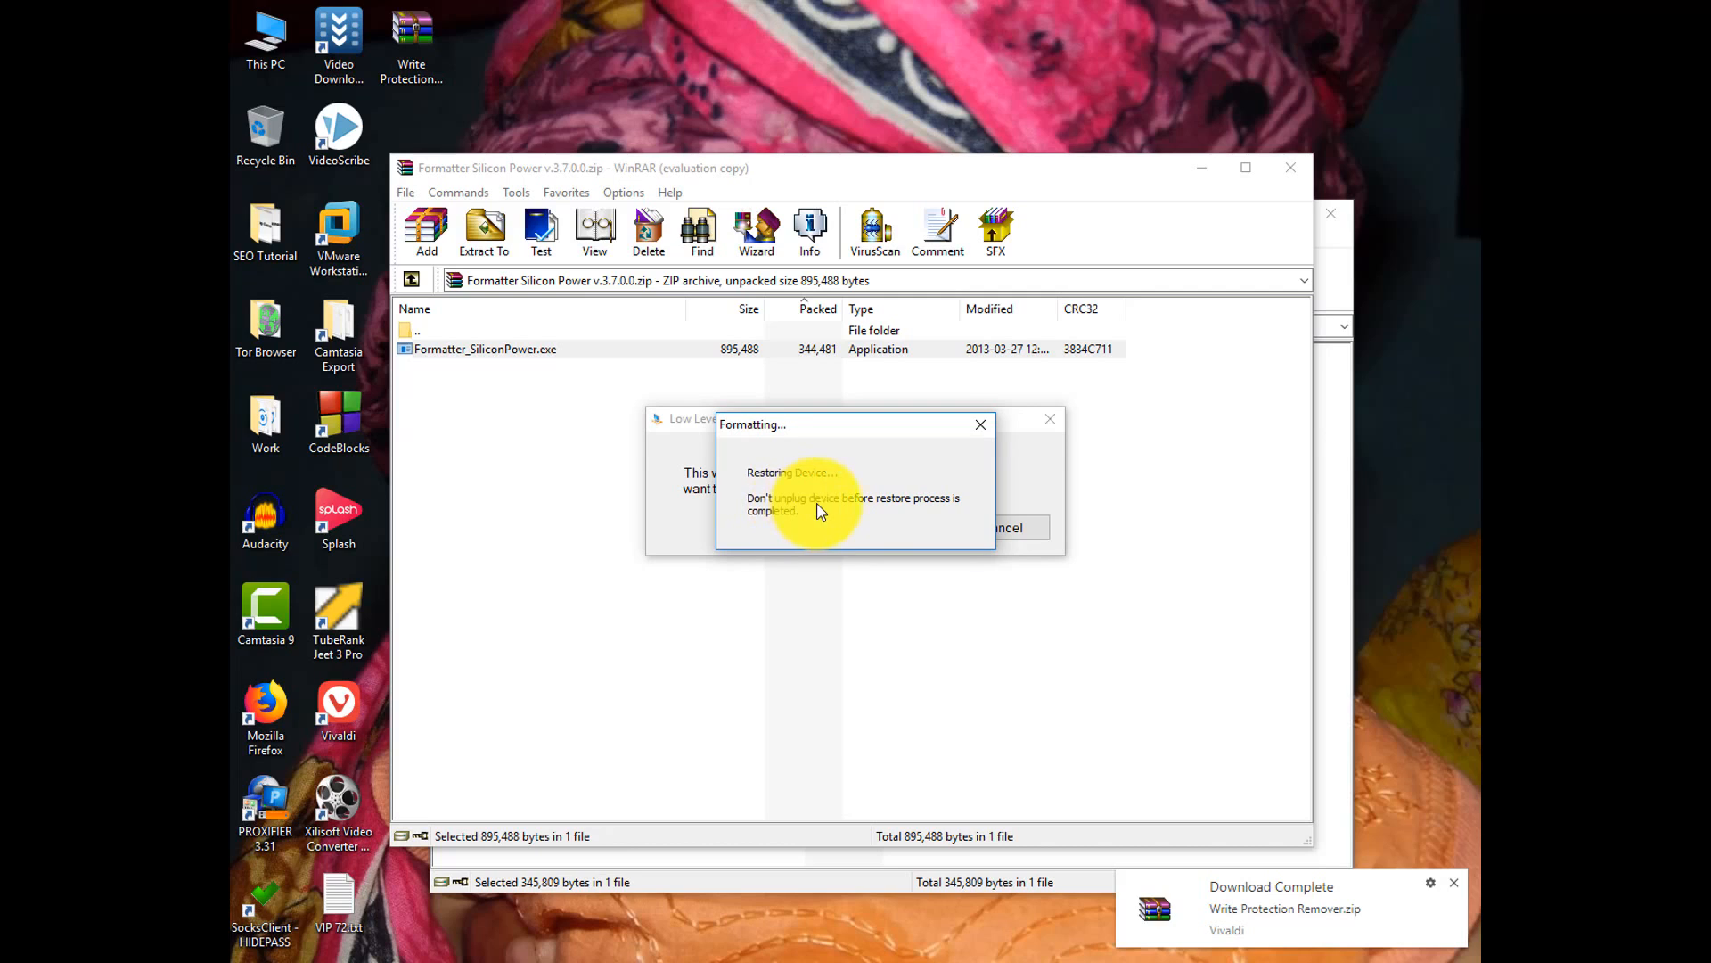
mouse_move(827, 514)
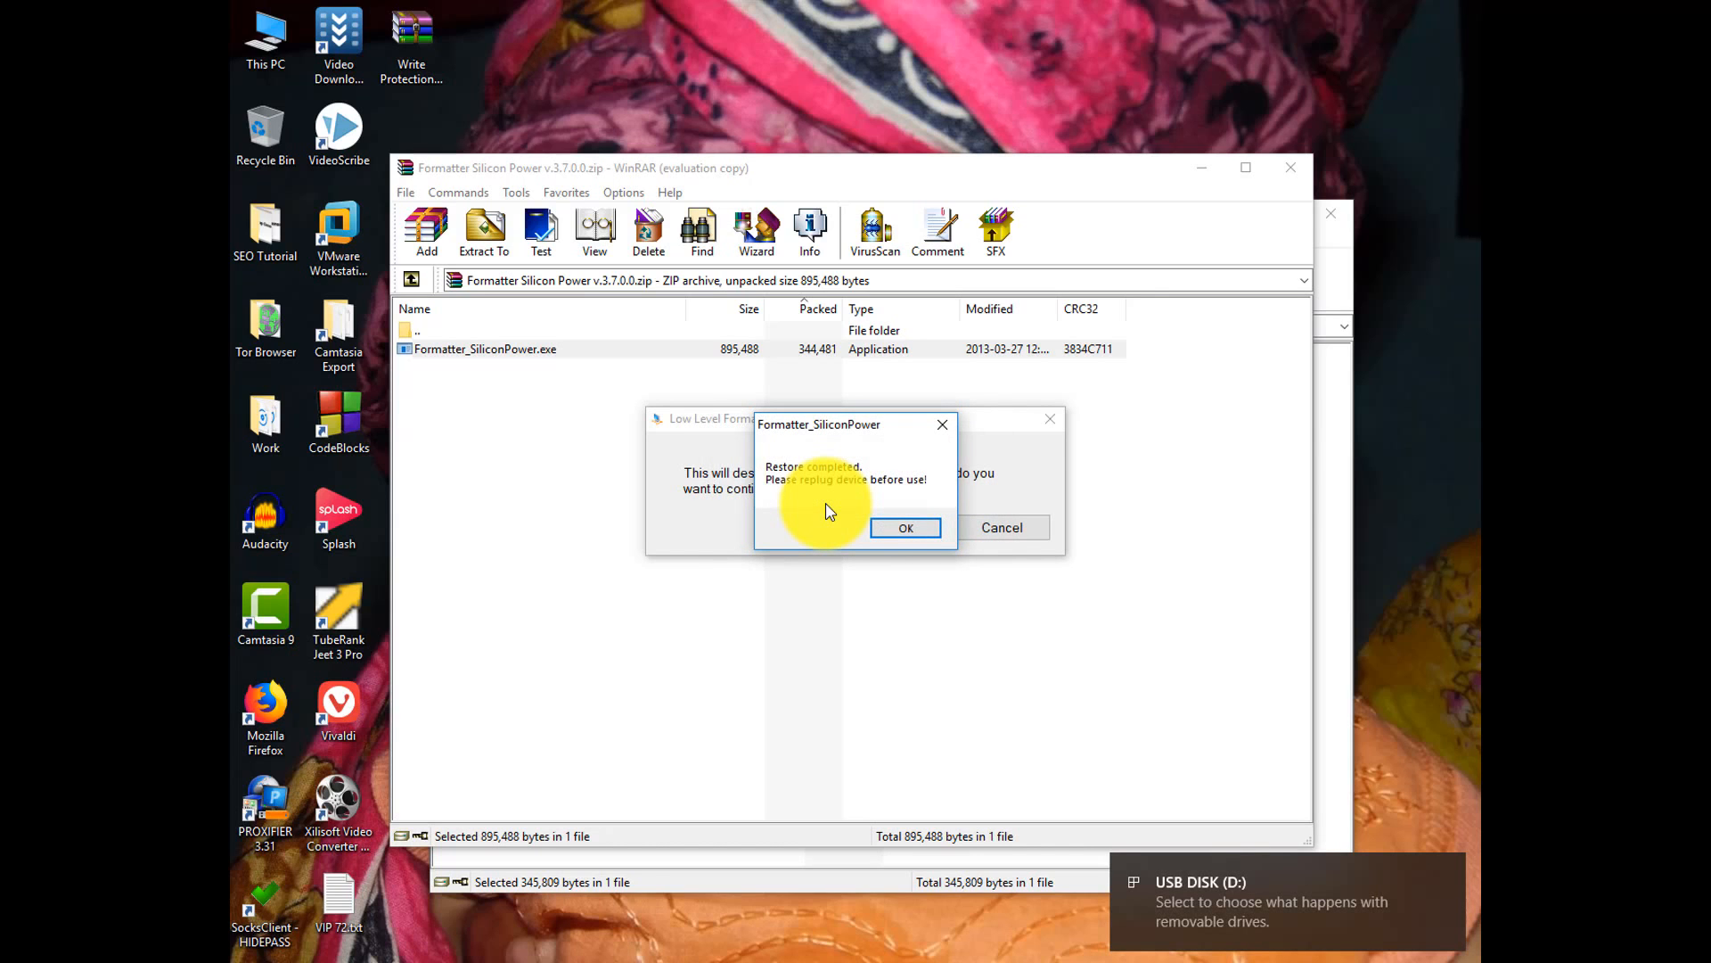
left_click(904, 527)
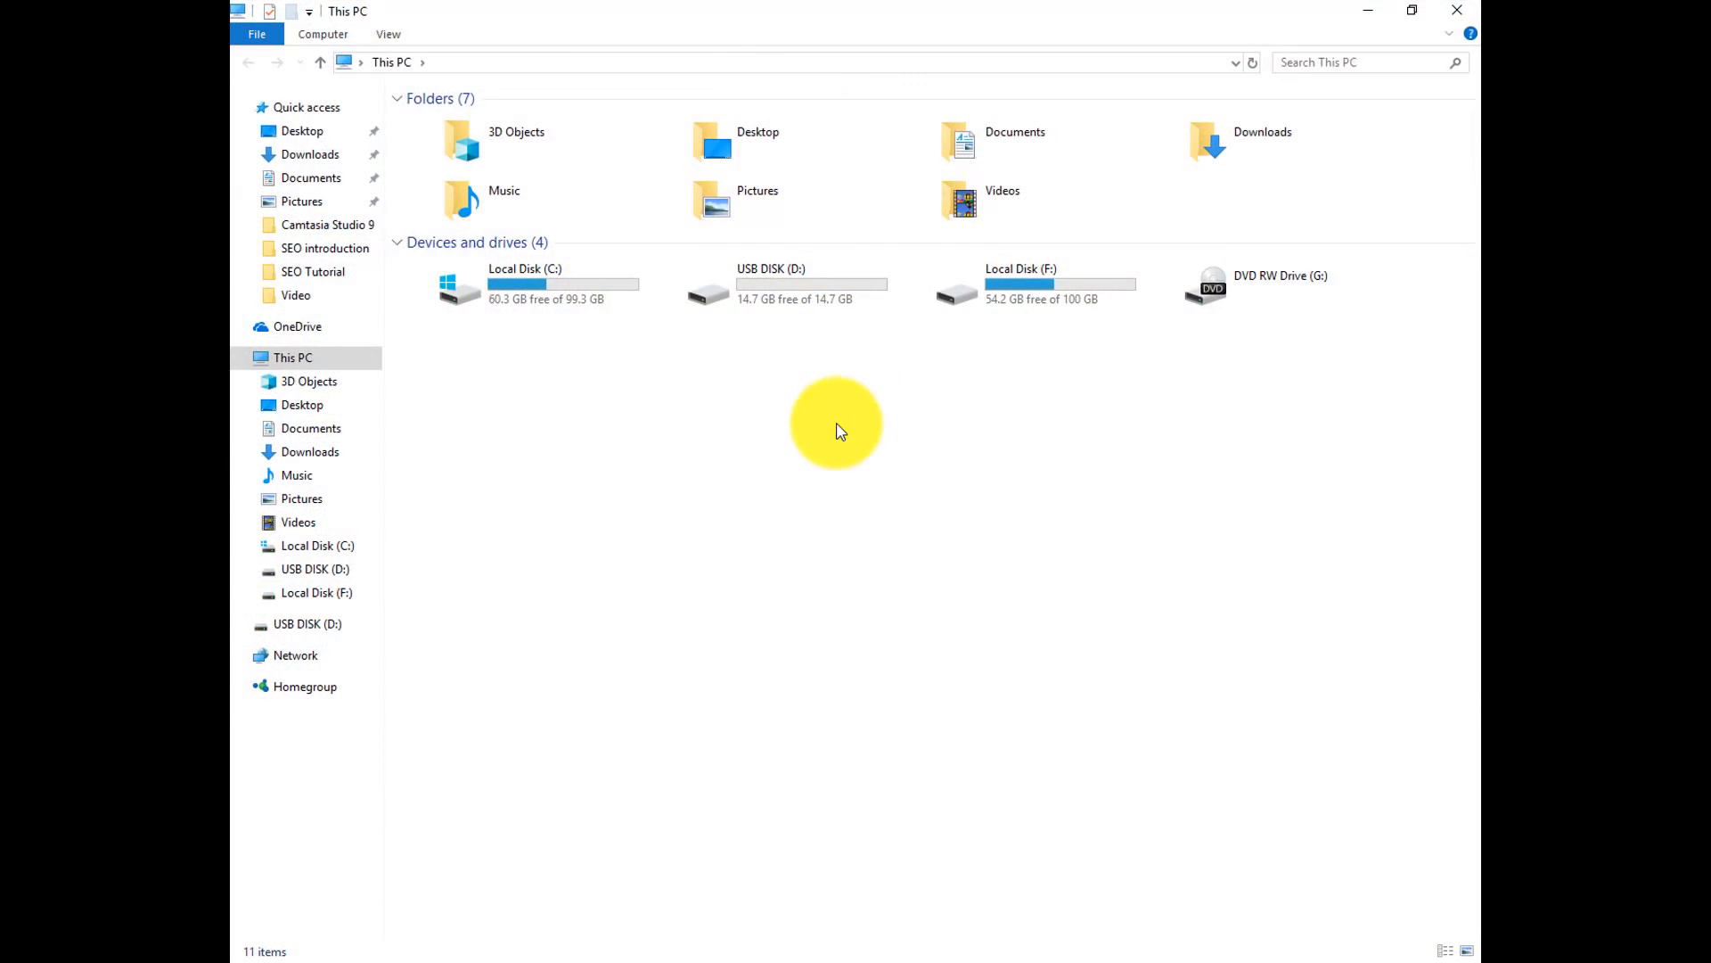
- Open USB DISK (D:) in File Explorer to check its contents and options
double_click(770, 283)
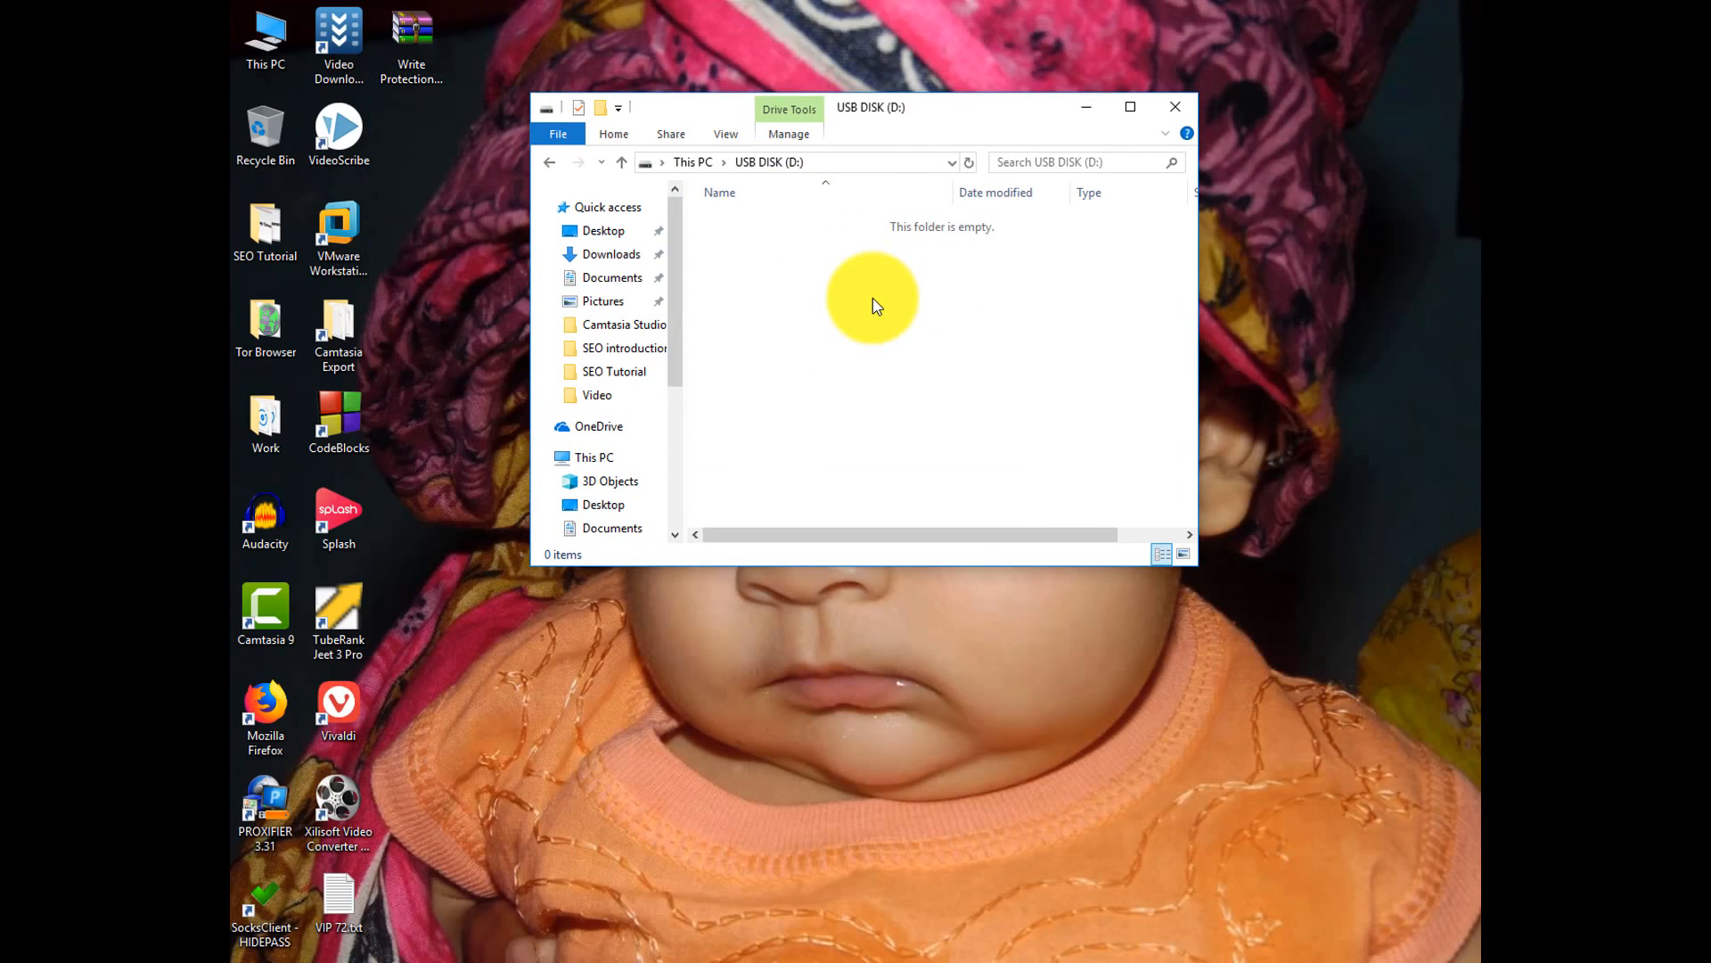
left_click(1129, 107)
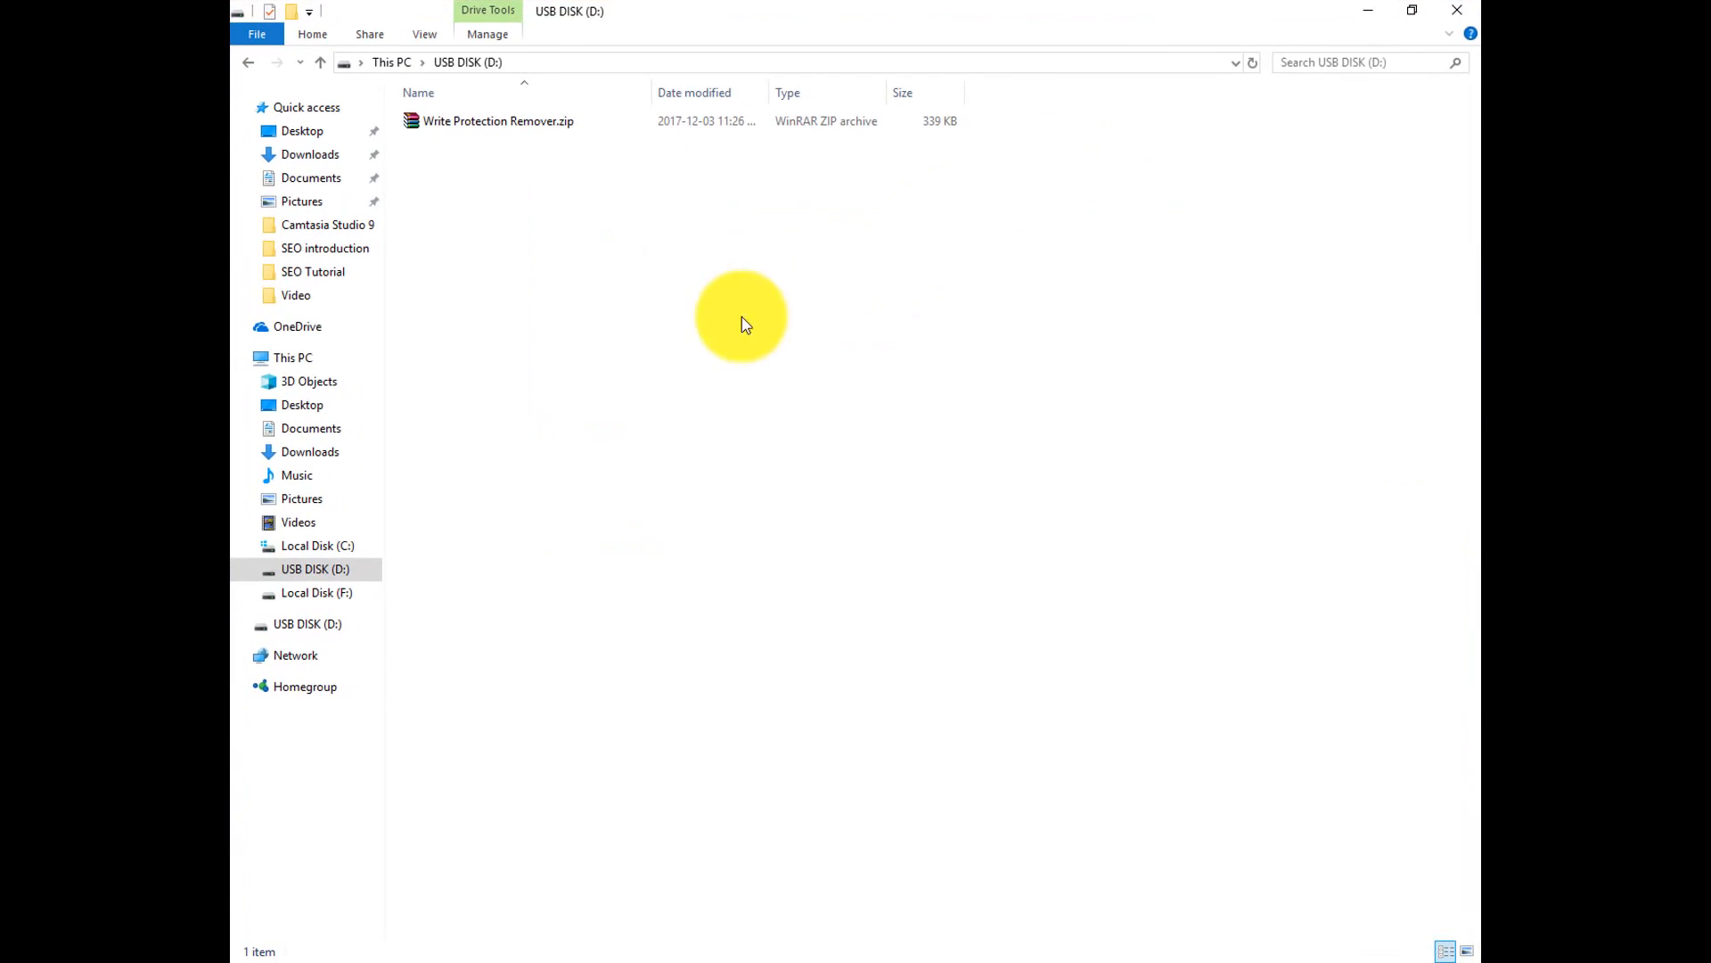
right_click(769, 283)
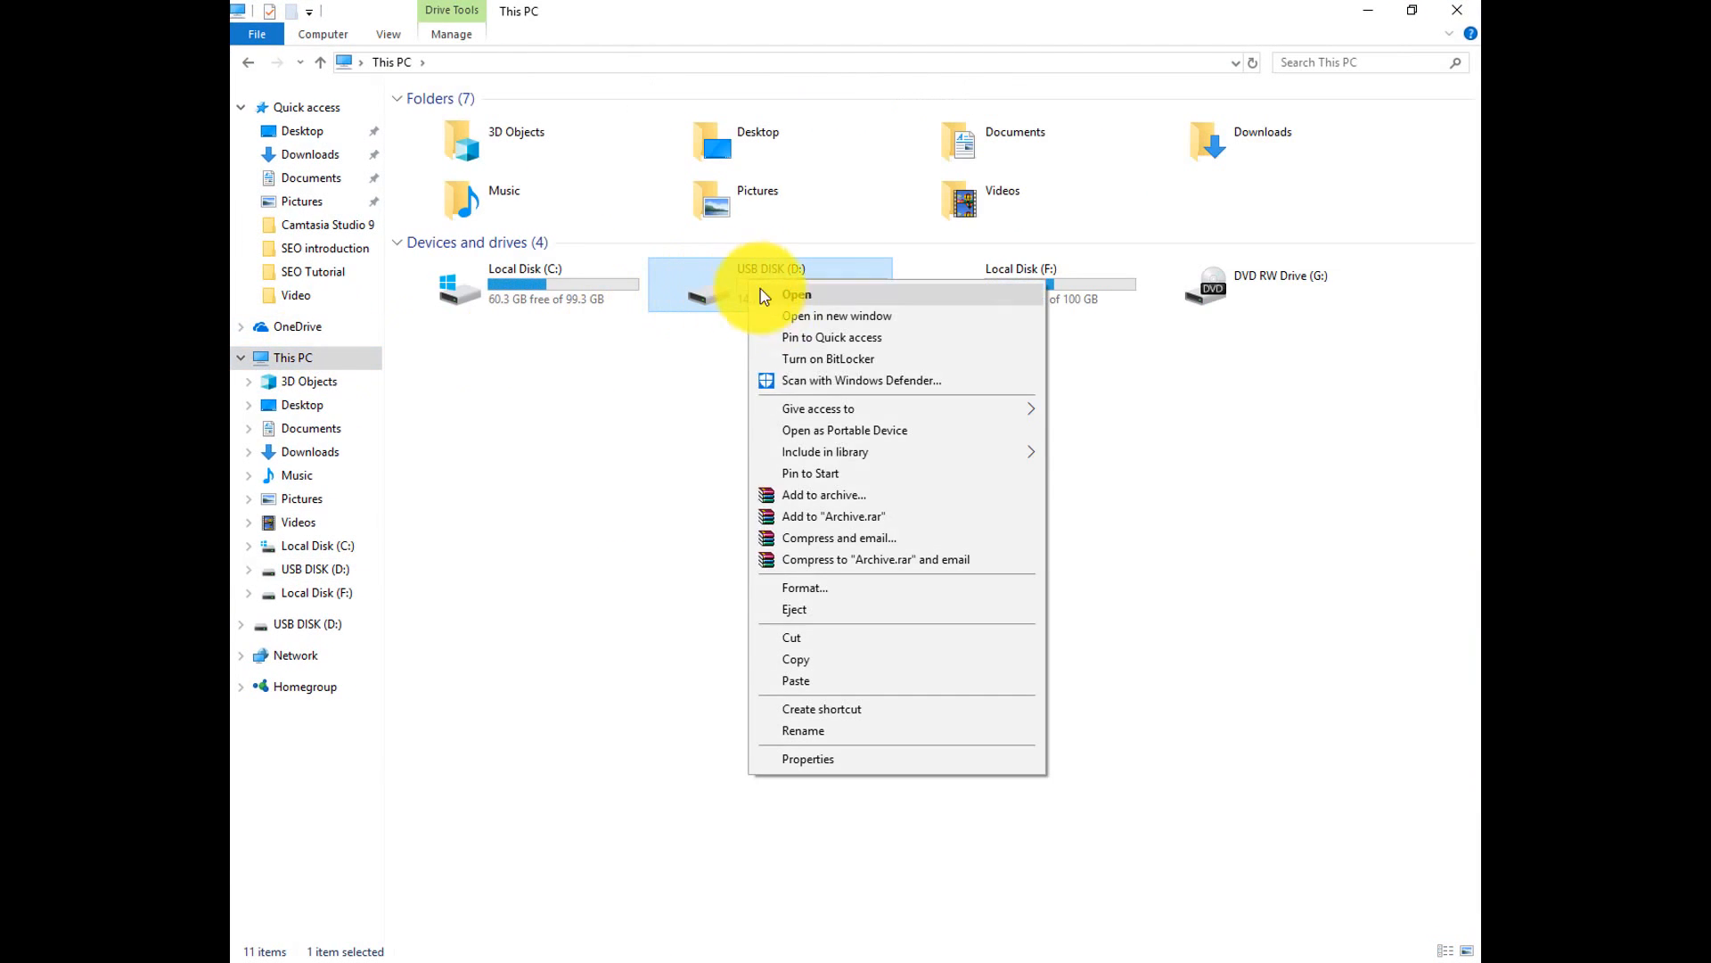
- Format USB DISK (D:) with device default settings through to Format Complete
left_click(804, 587)
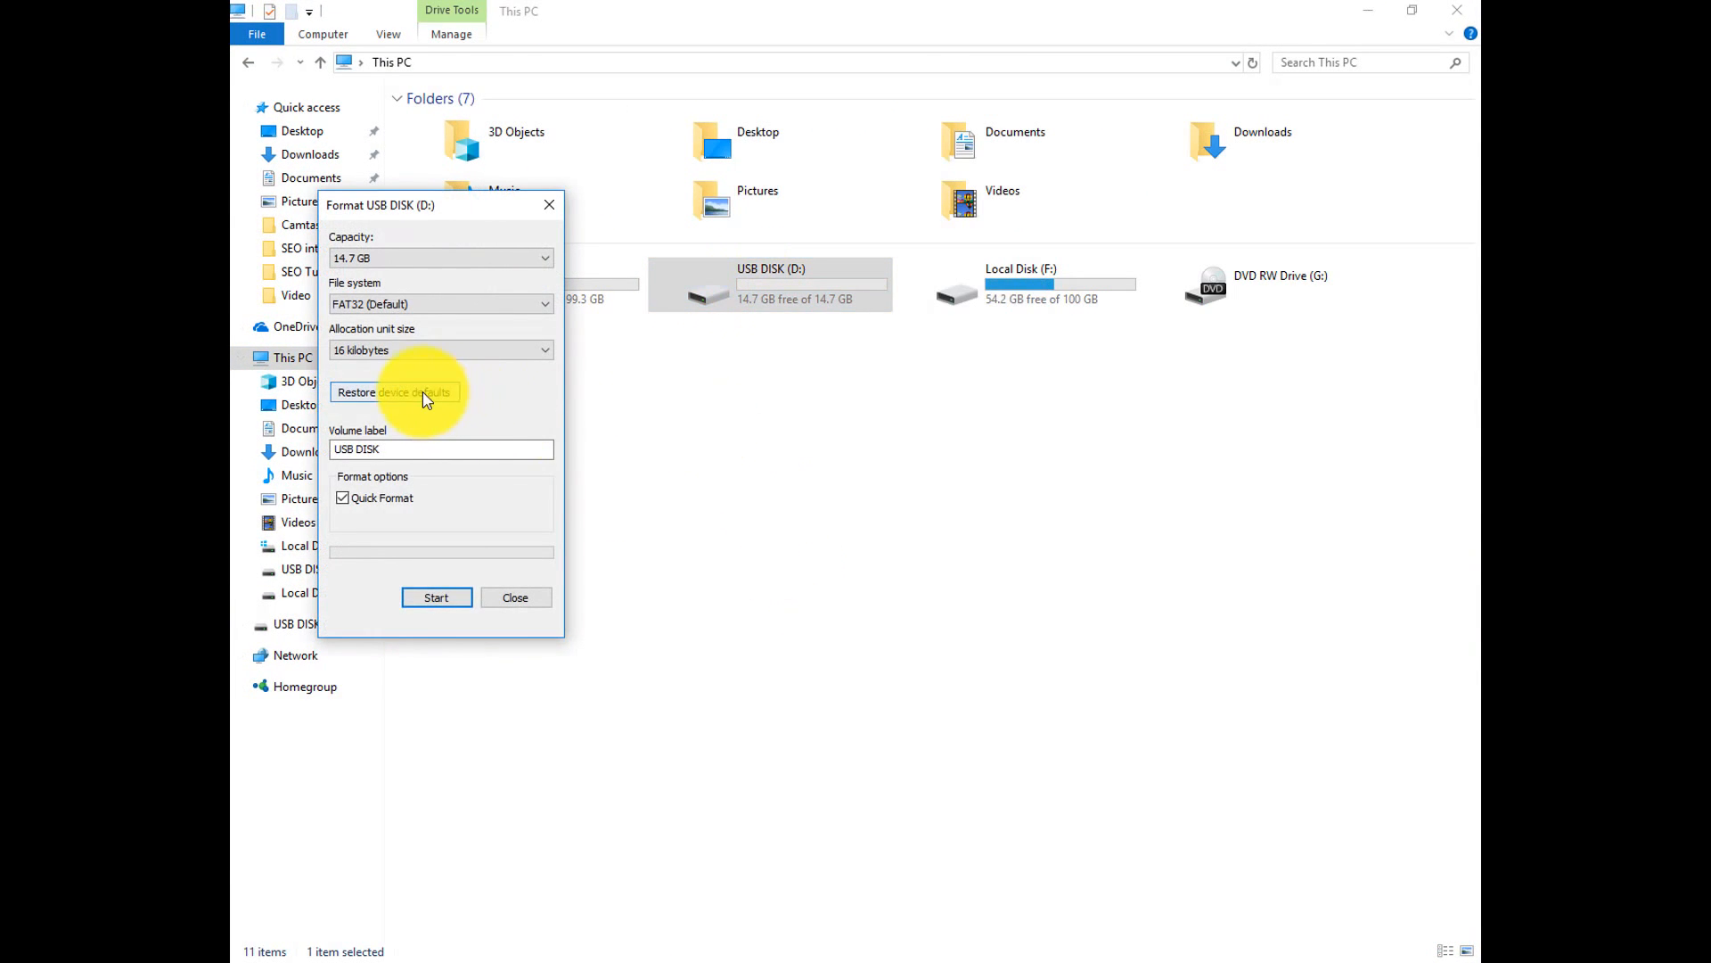
left_click(436, 597)
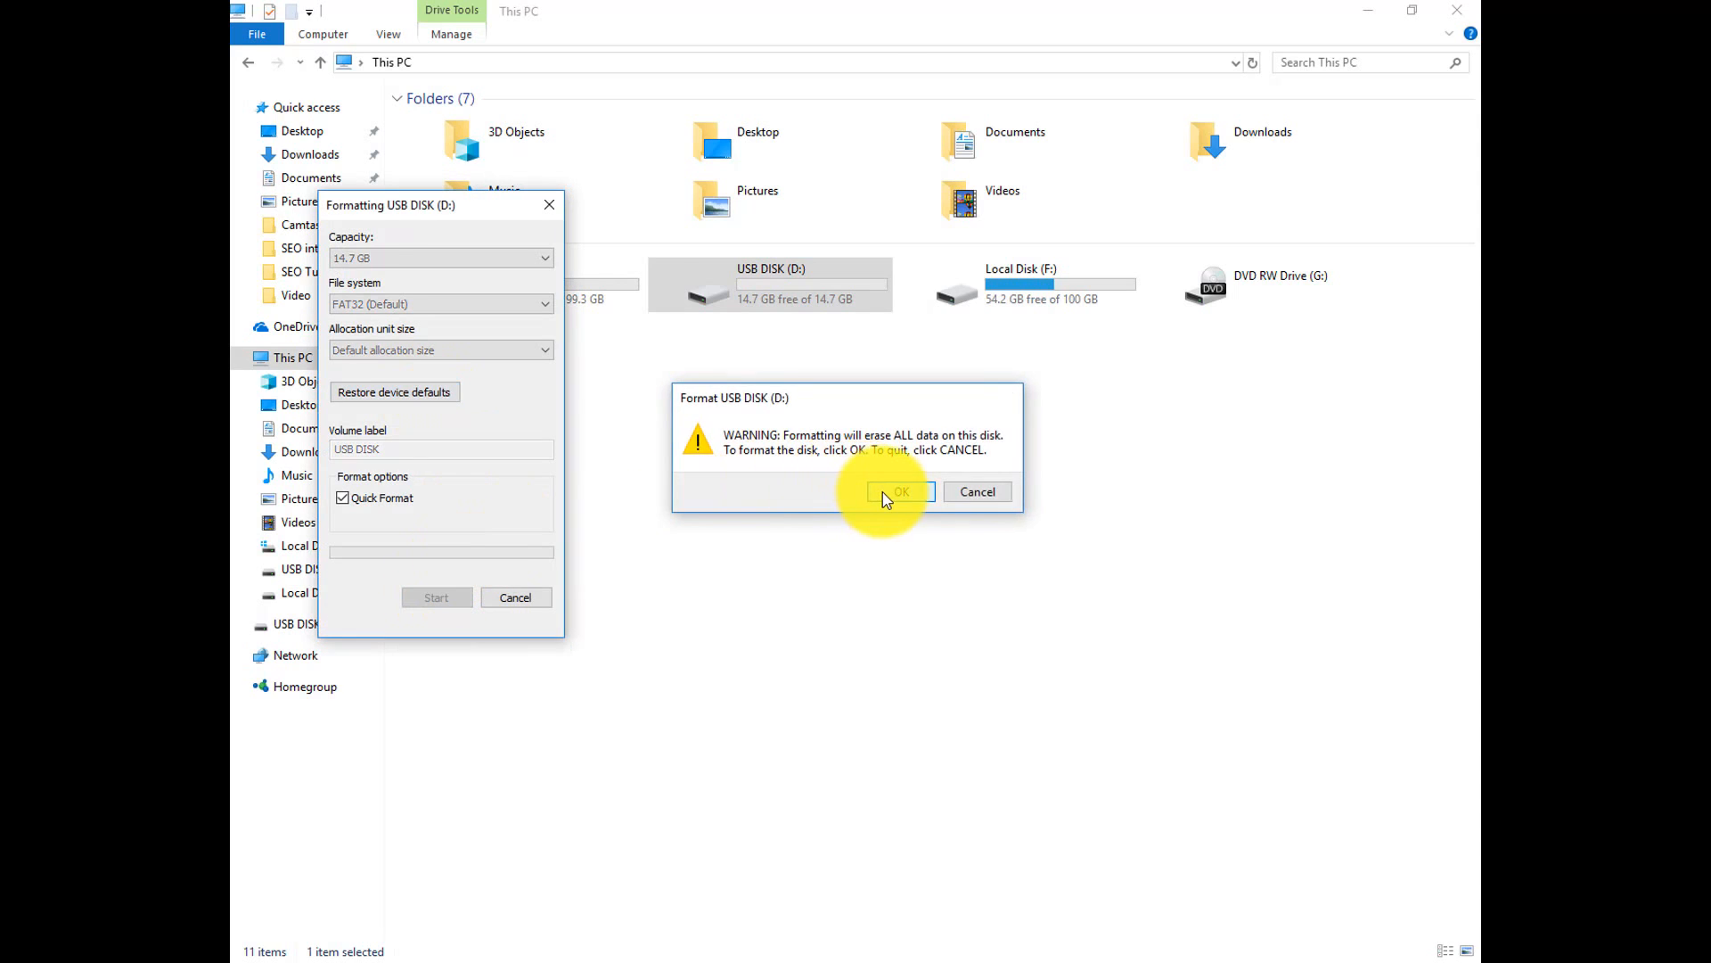
left_click(899, 491)
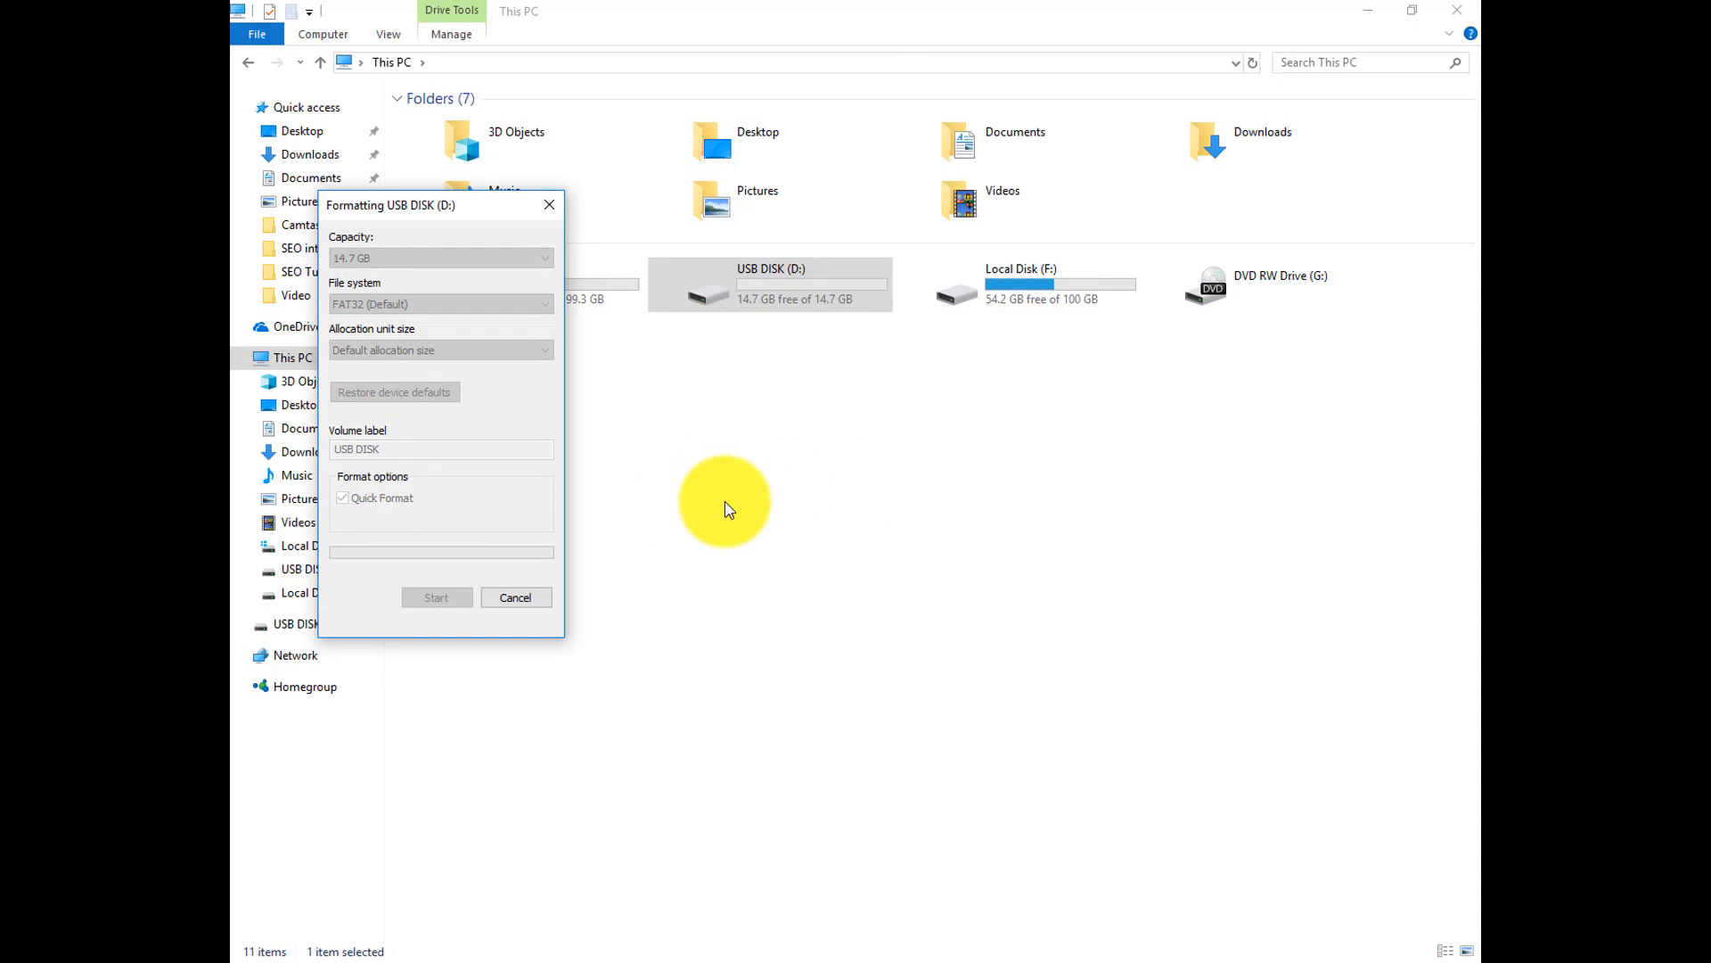
left_click(436, 597)
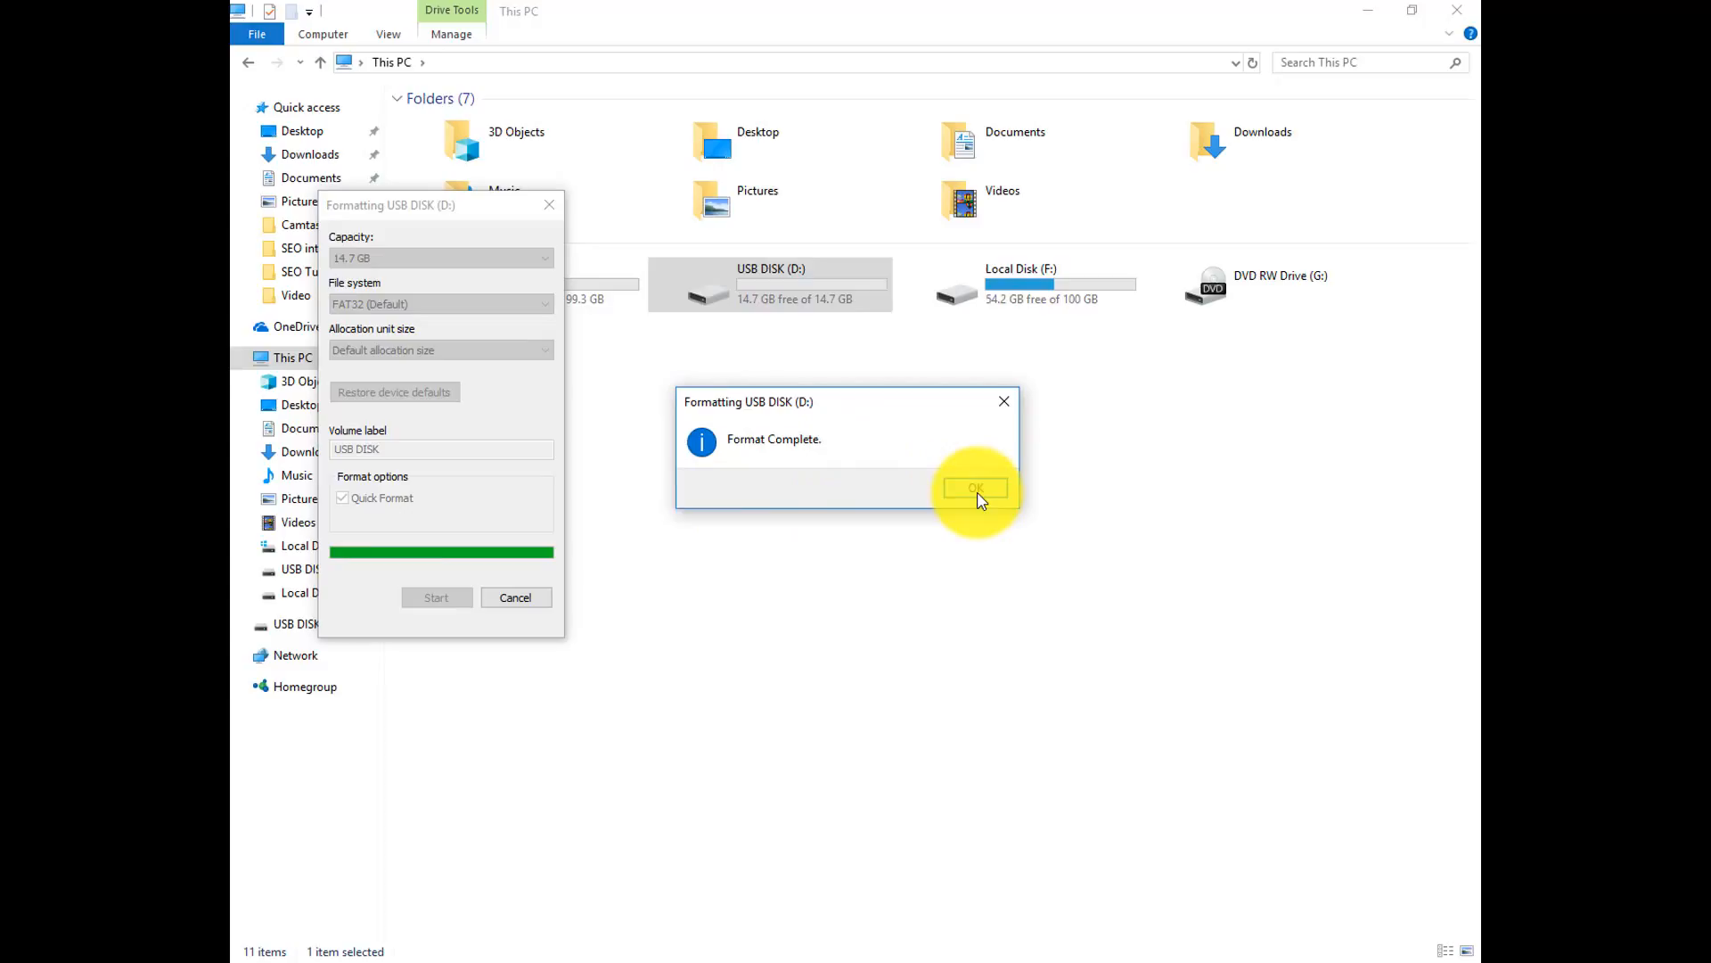